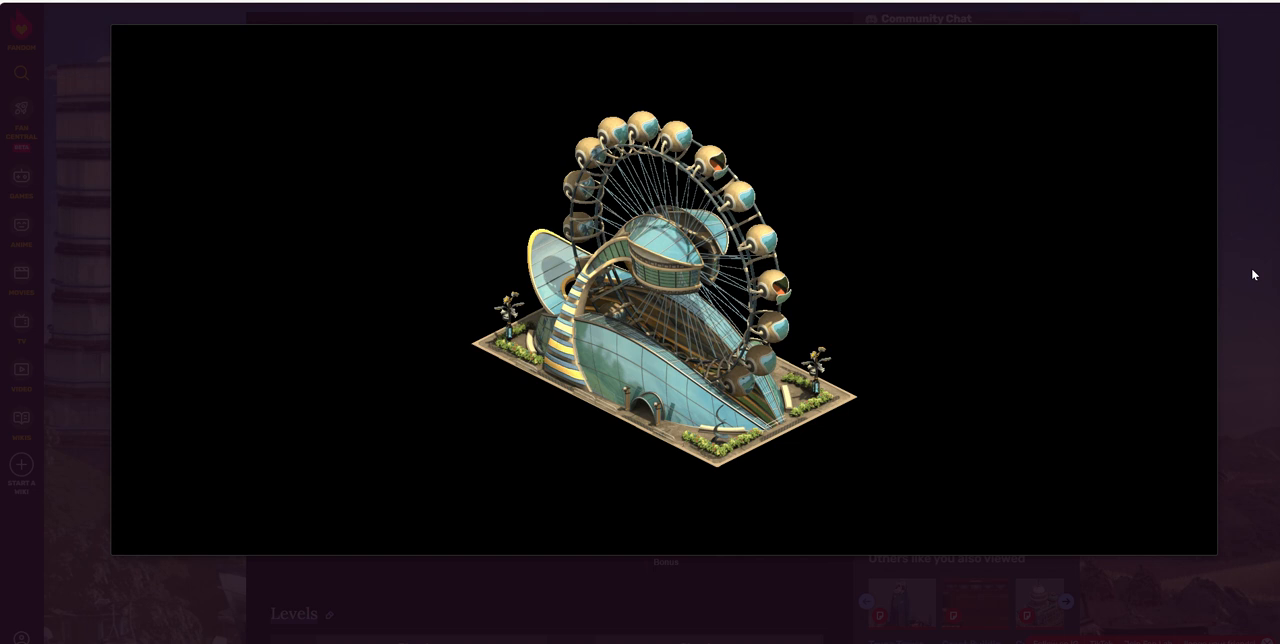
mouse_move(1241, 286)
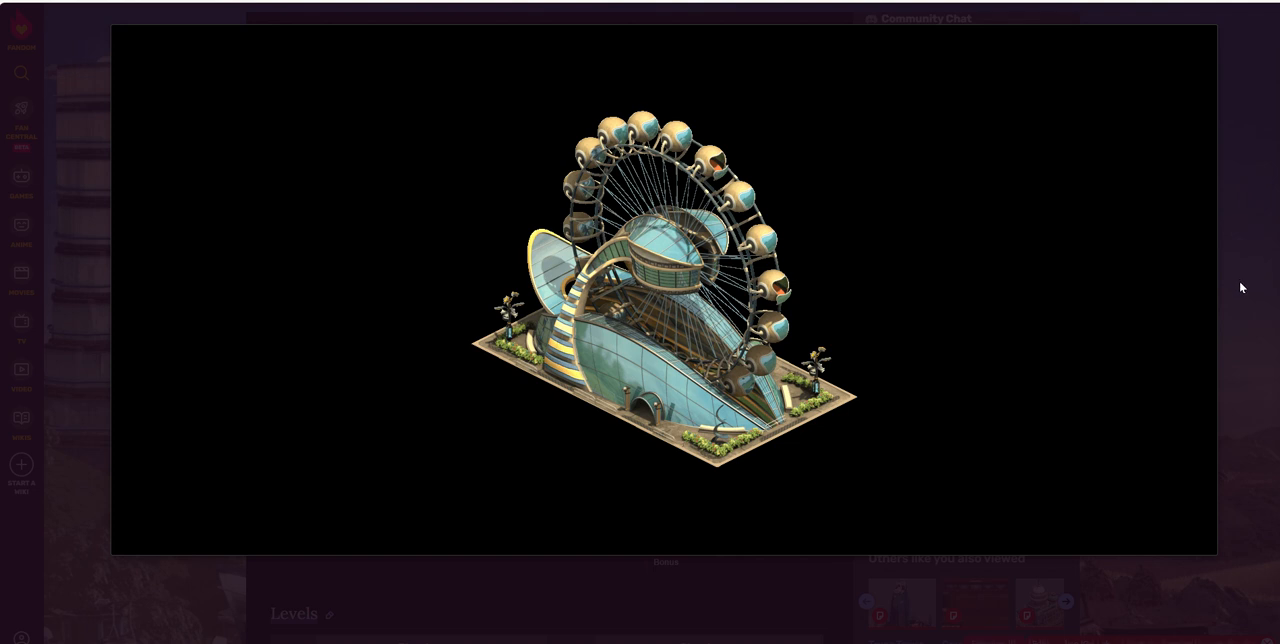
mouse_move(1259, 290)
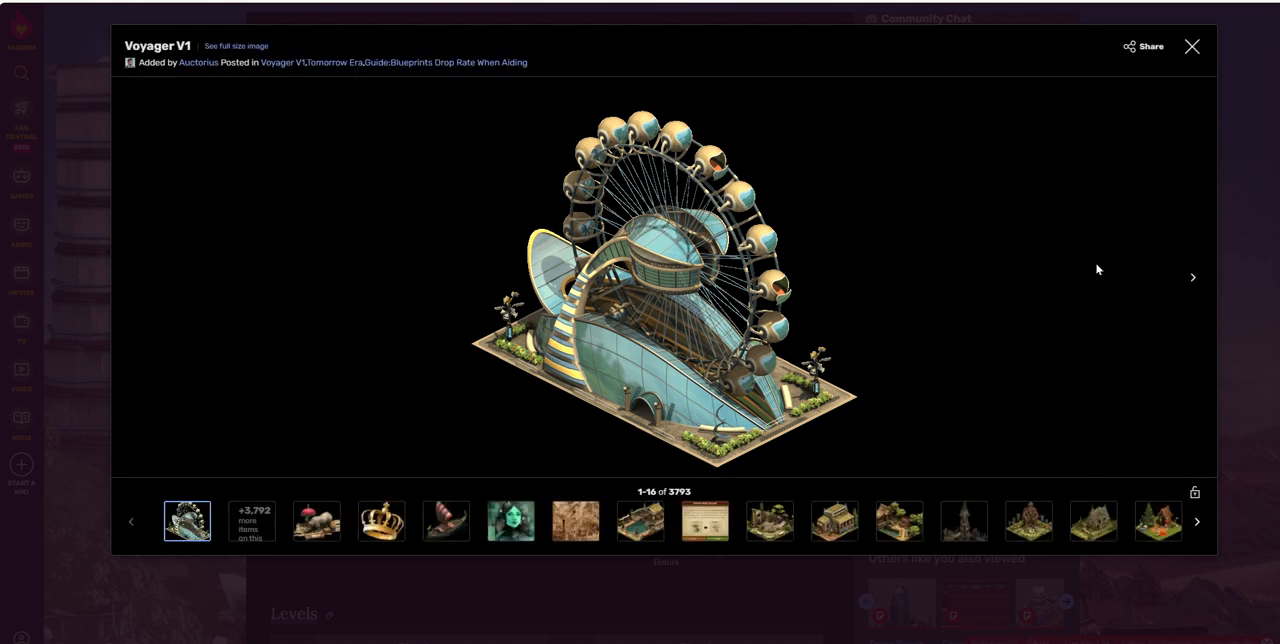
mouse_move(1117, 262)
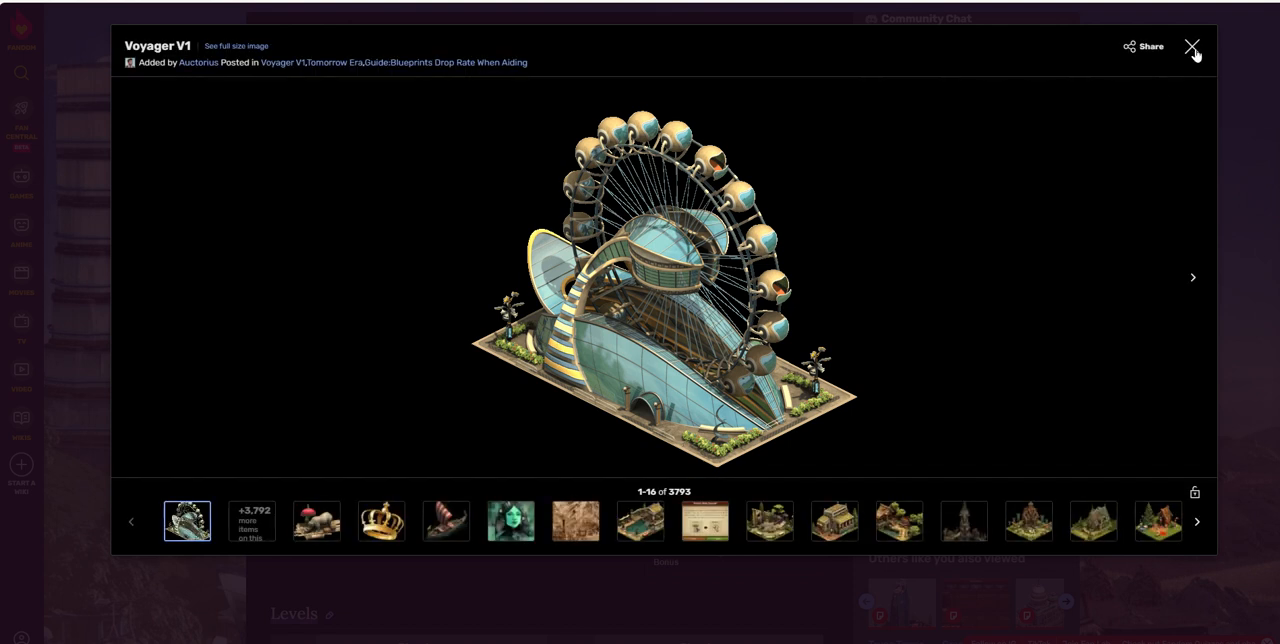
Step: Close the Voyager V1 image lightbox to return to the article's description and Stats infobox
click(1193, 48)
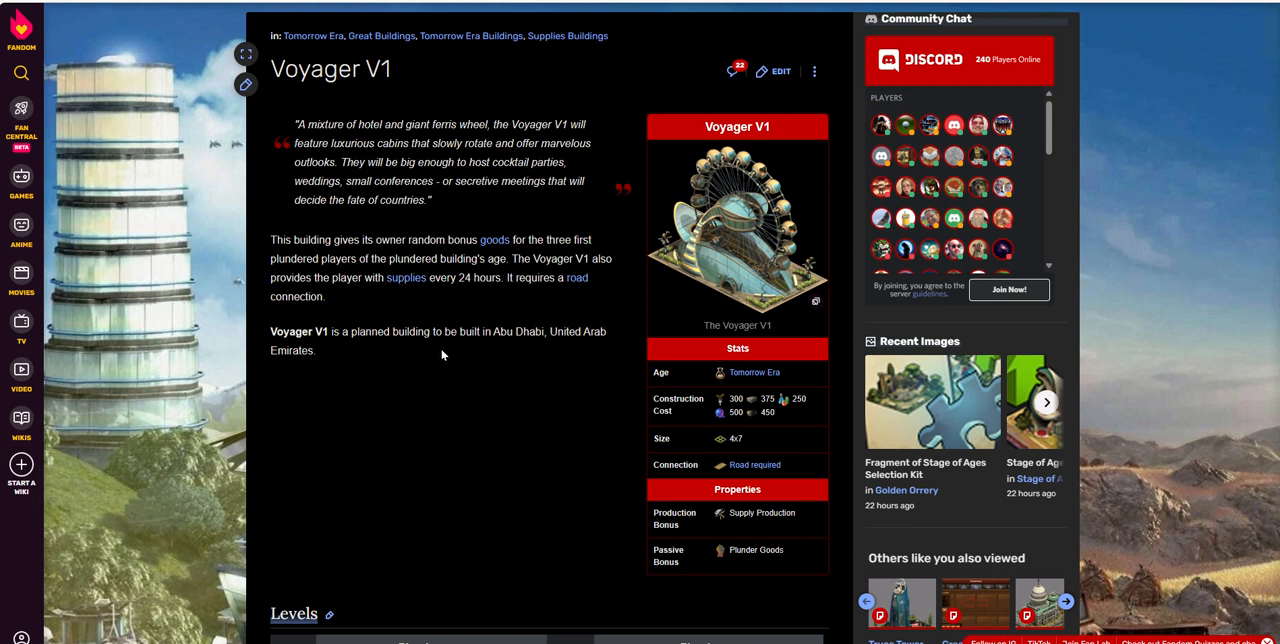
mouse_move(439, 369)
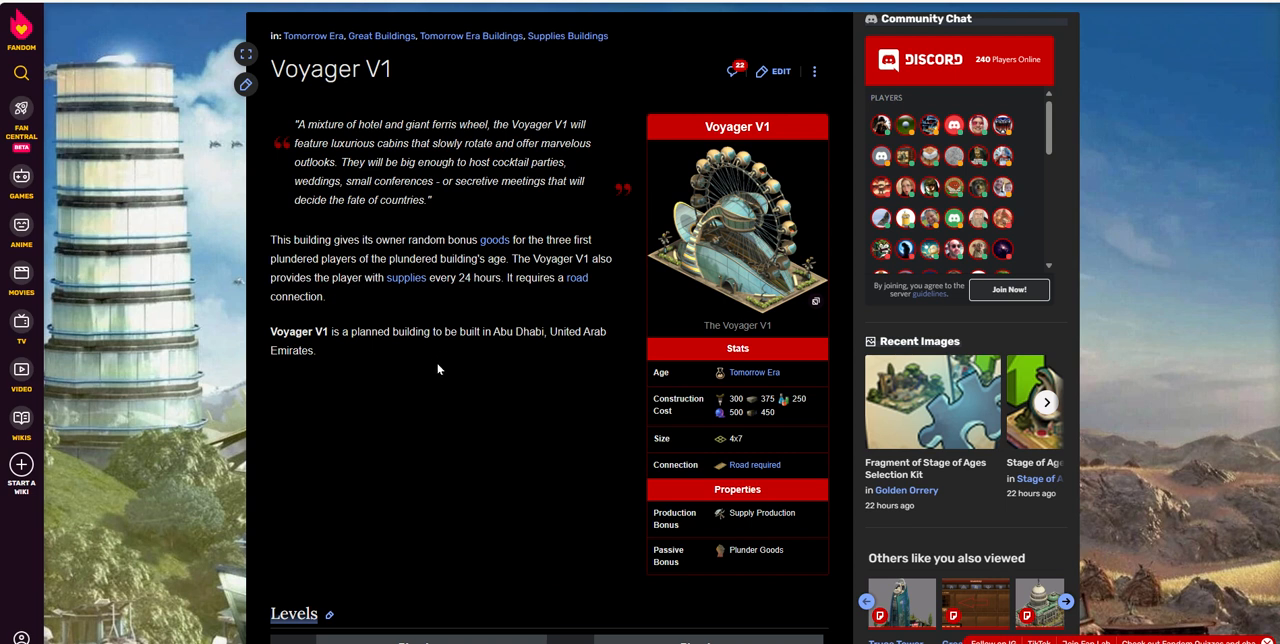
mouse_move(444, 368)
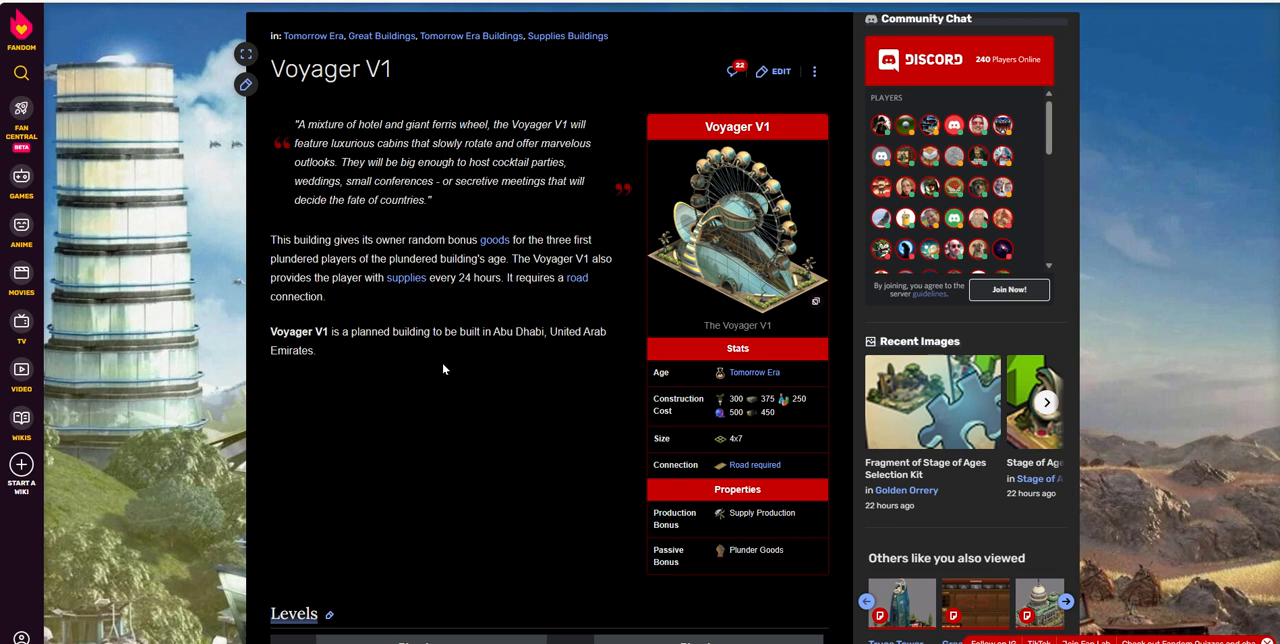
mouse_move(459, 295)
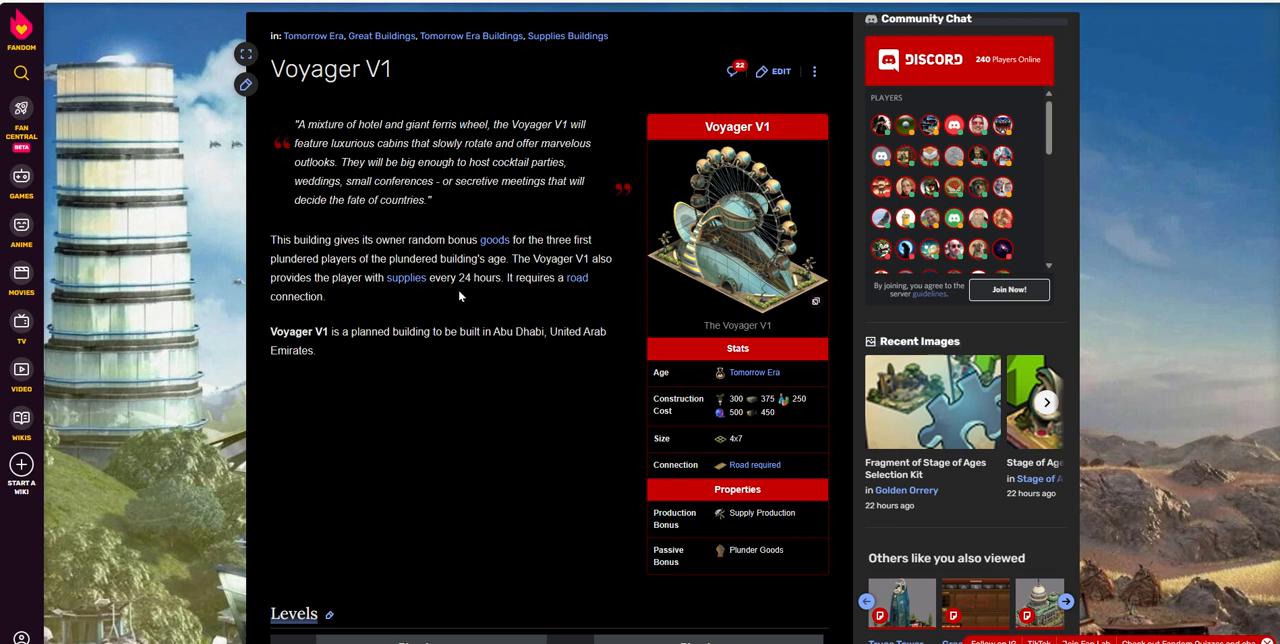
mouse_move(482, 285)
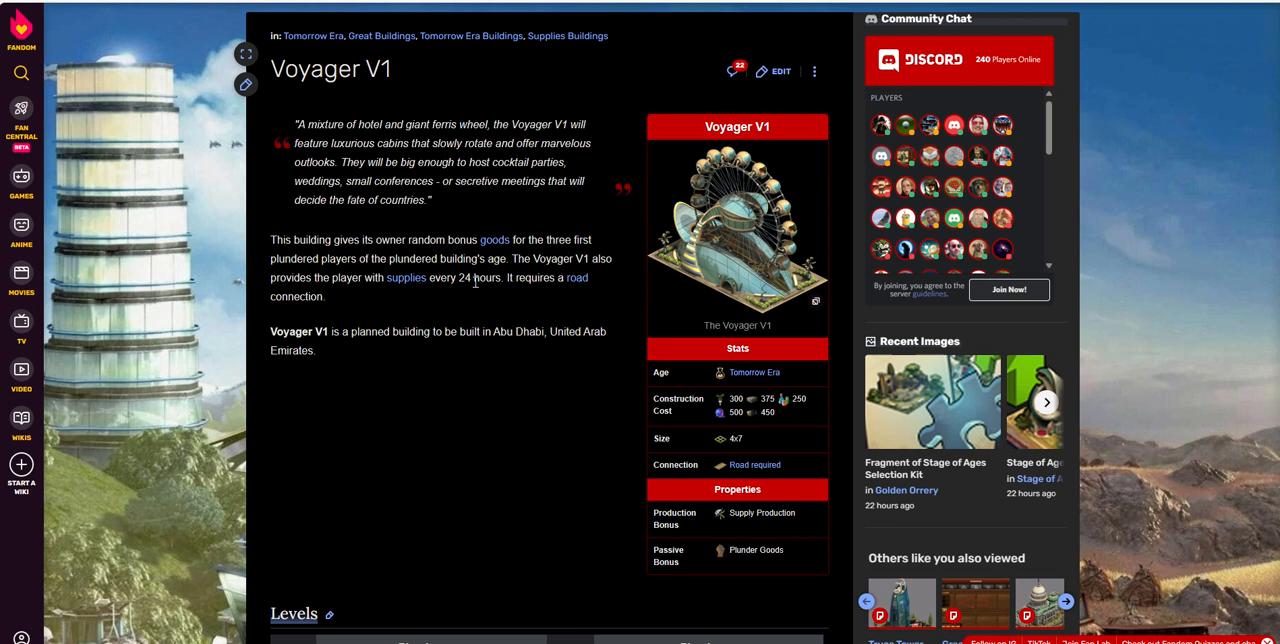
mouse_move(449, 365)
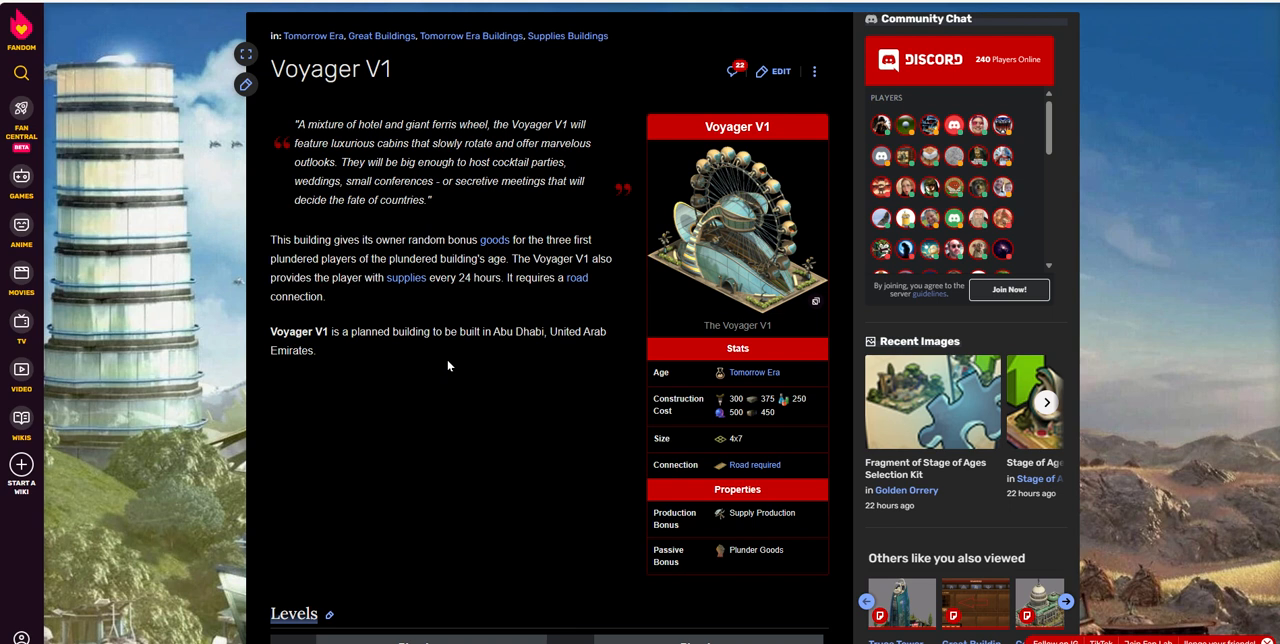
mouse_move(556, 419)
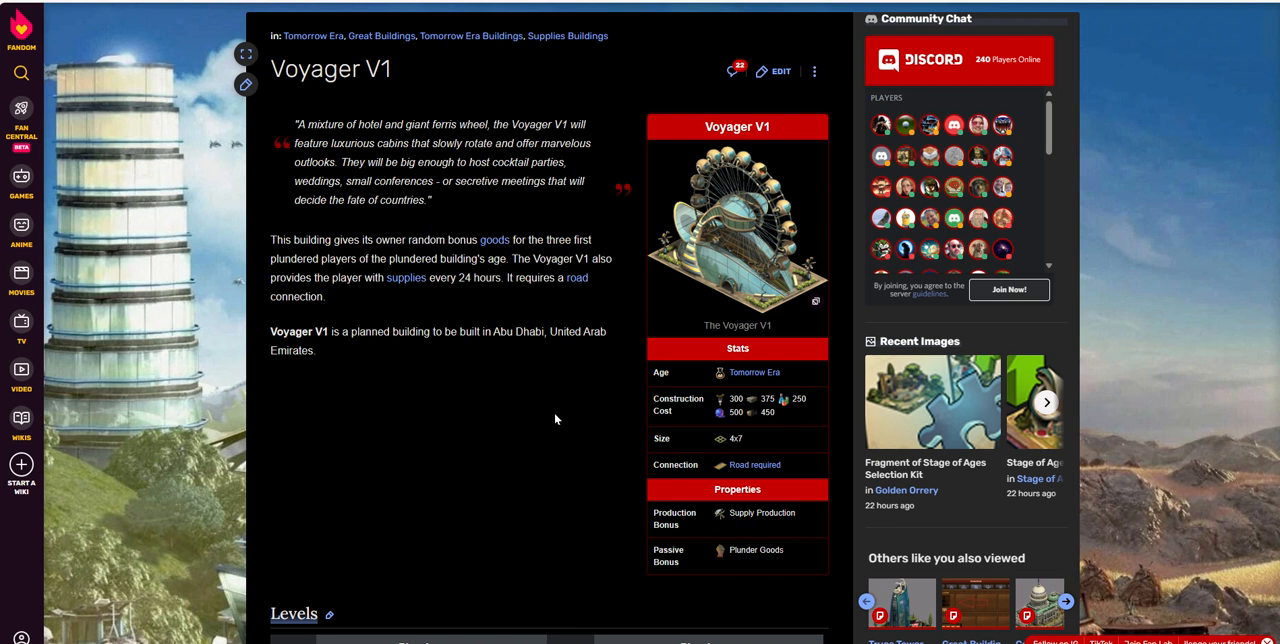
mouse_move(580, 455)
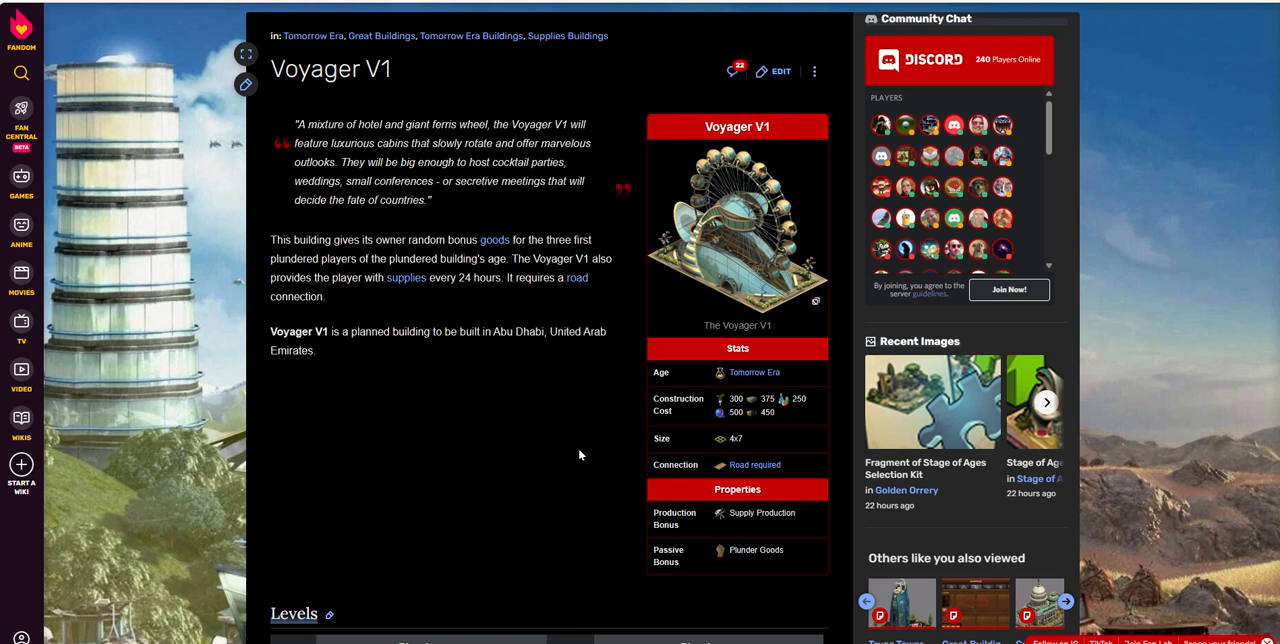
mouse_move(583, 422)
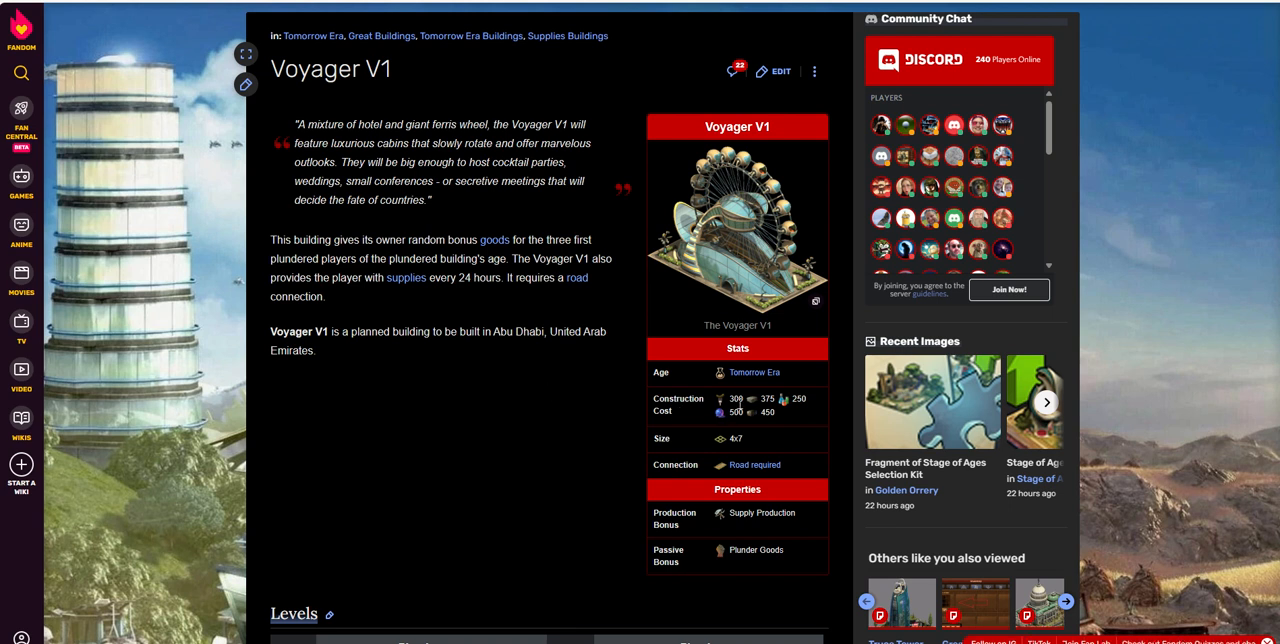
mouse_move(1037, 269)
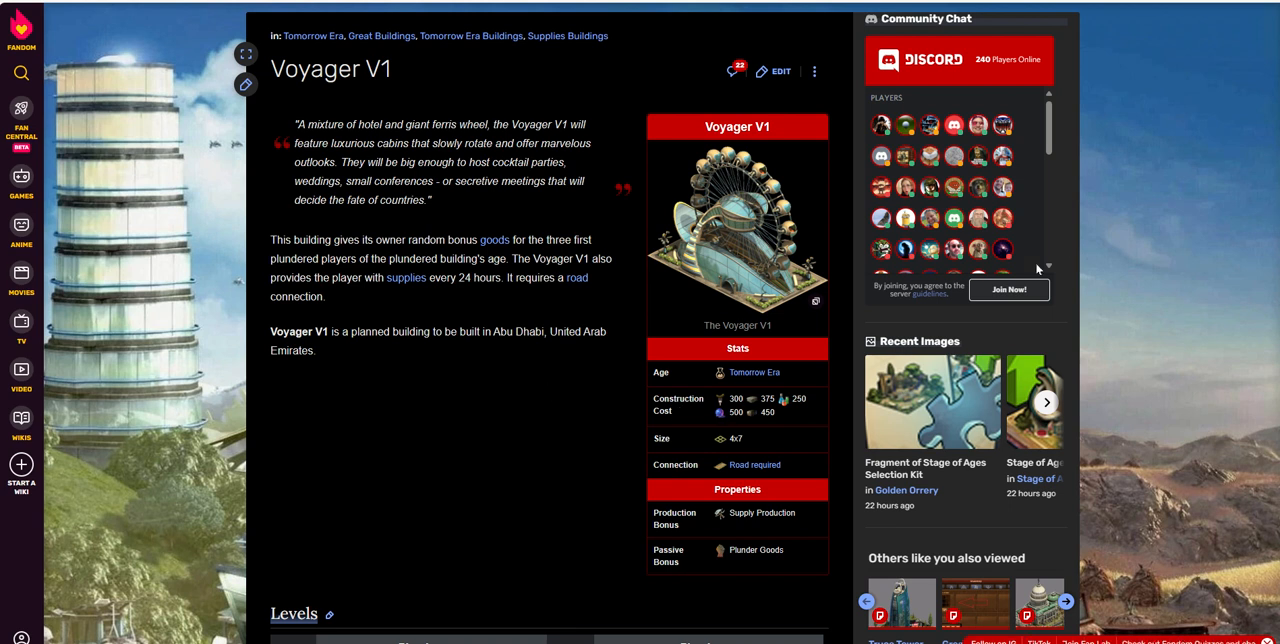
mouse_move(1011, 289)
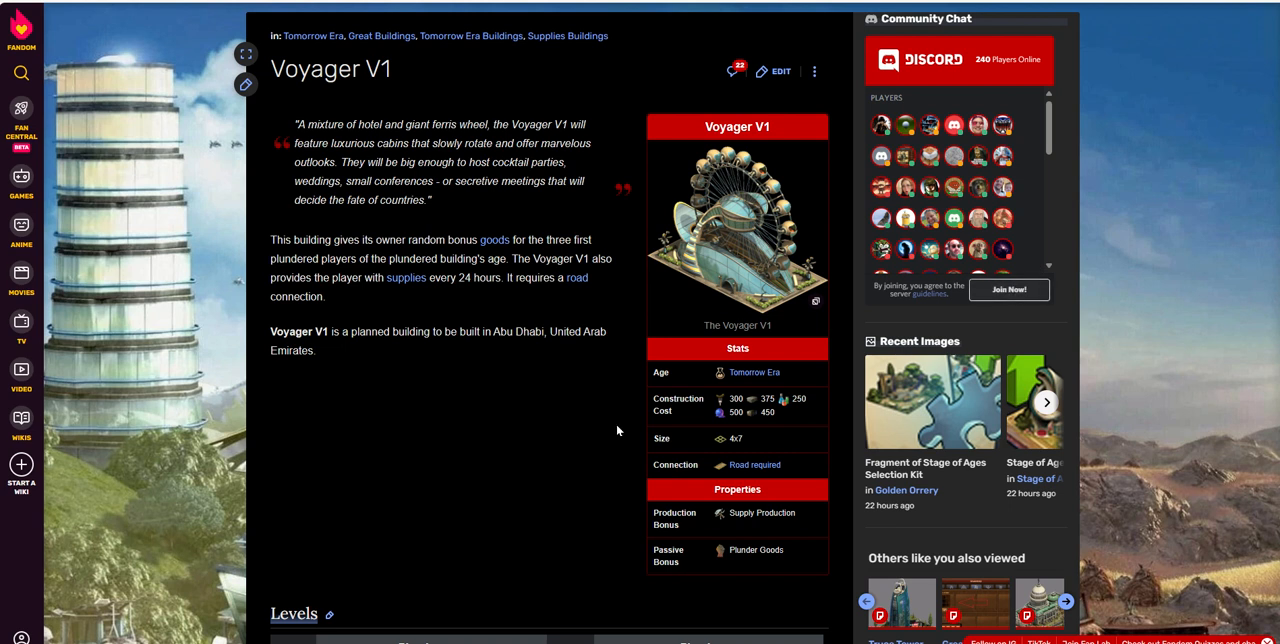
mouse_move(723, 412)
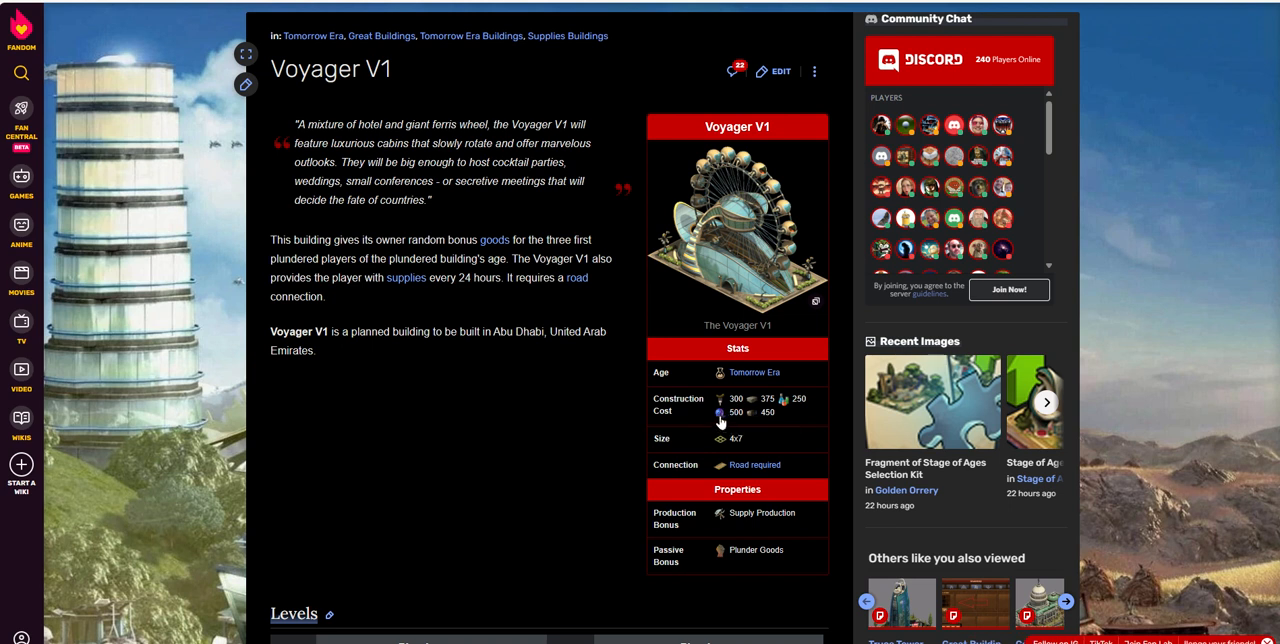
mouse_move(748, 414)
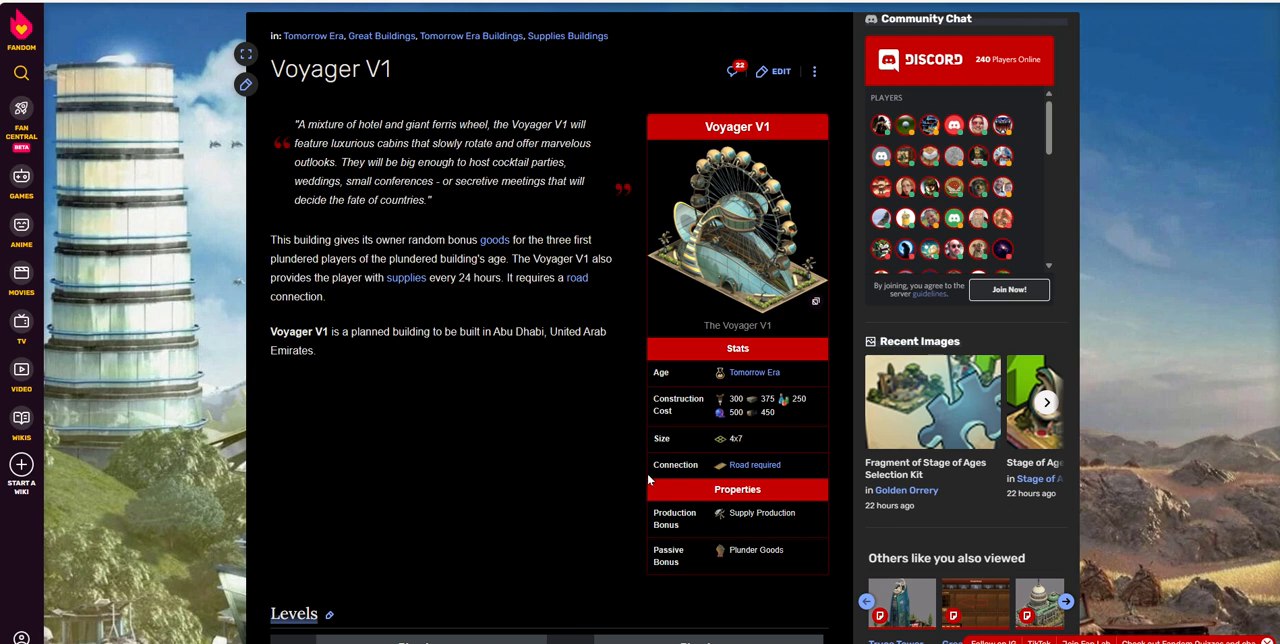
mouse_move(749, 444)
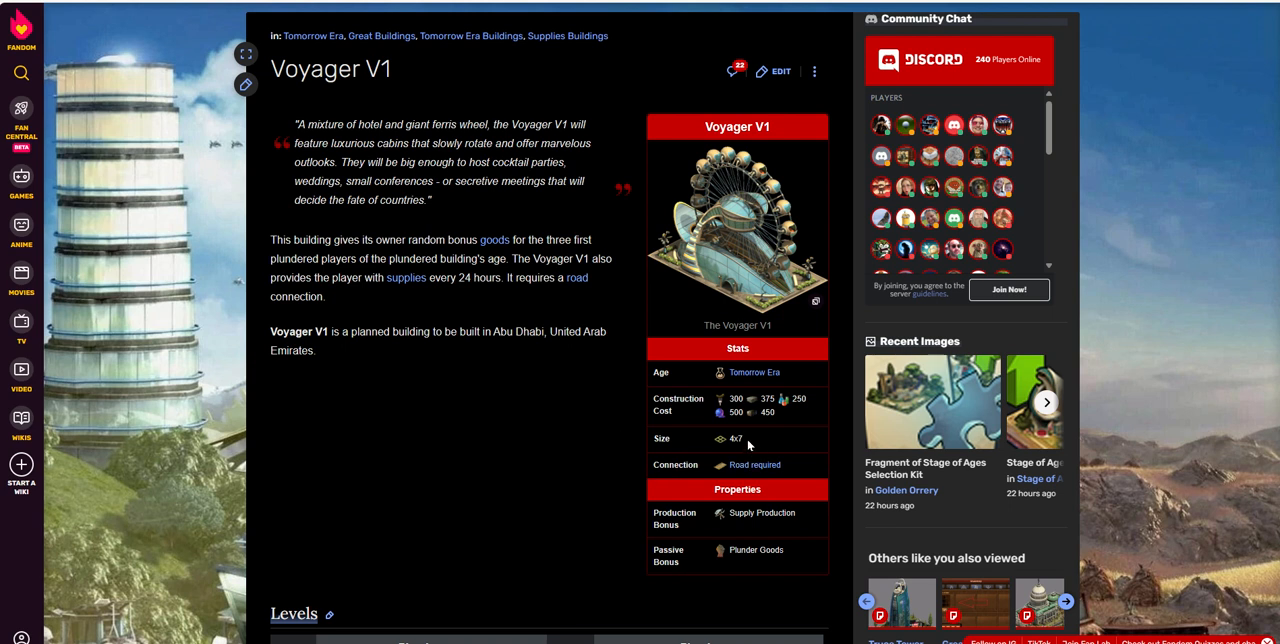
mouse_move(749, 442)
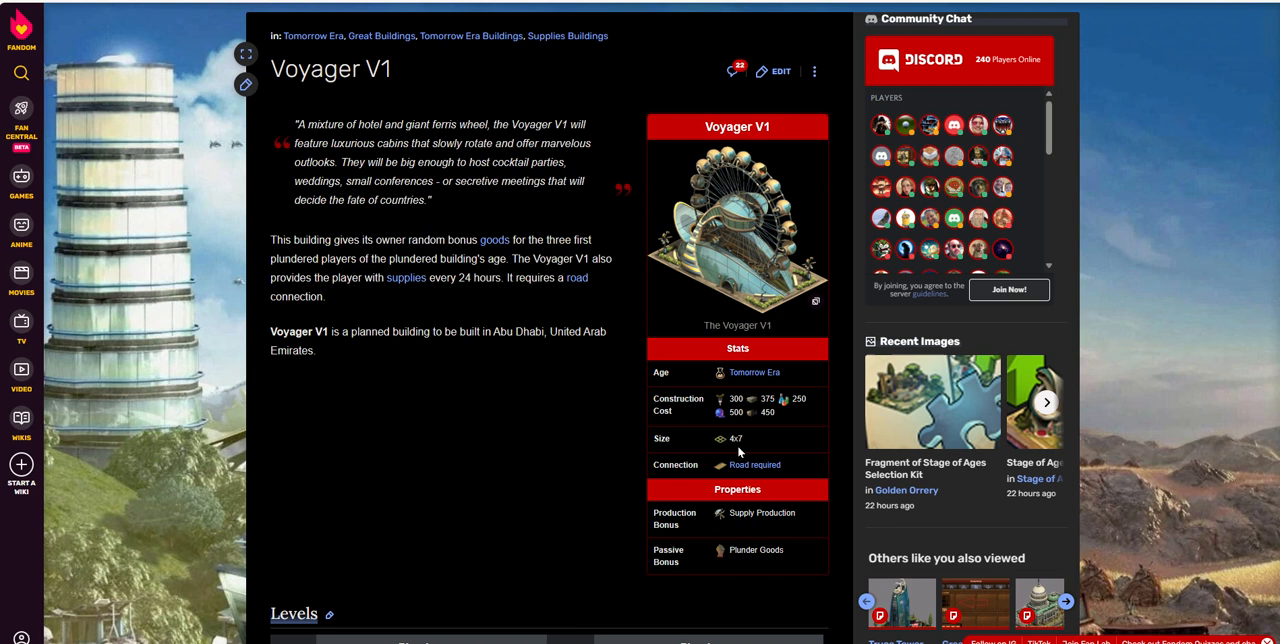
mouse_move(755, 465)
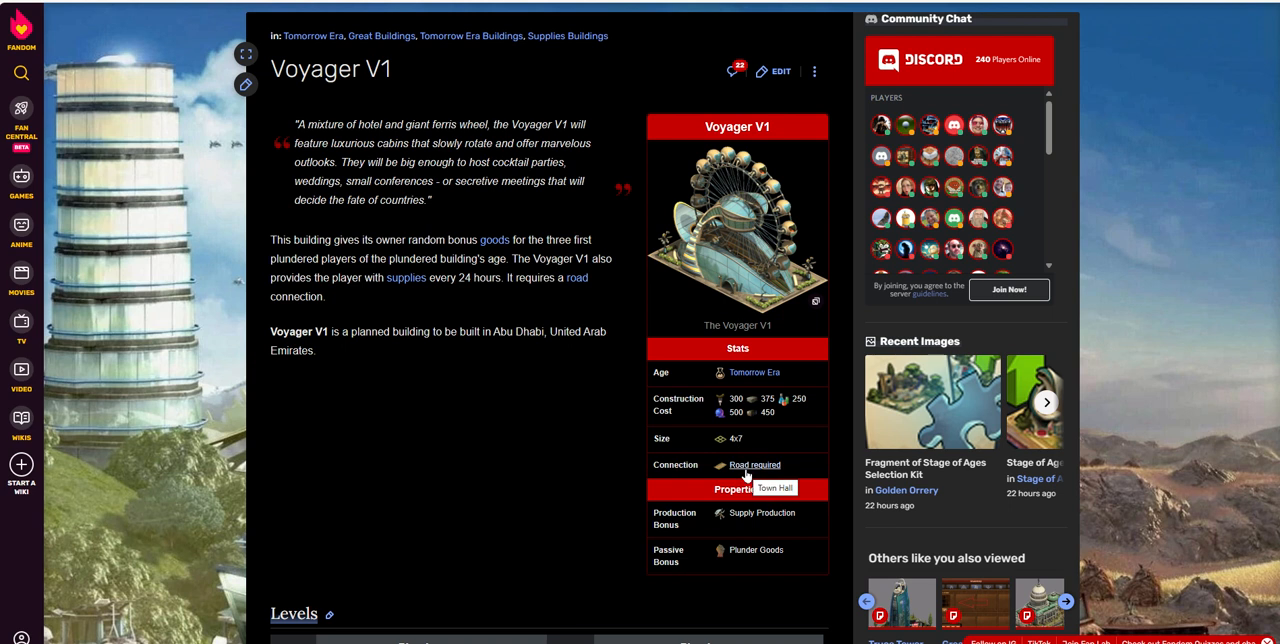
mouse_move(780, 477)
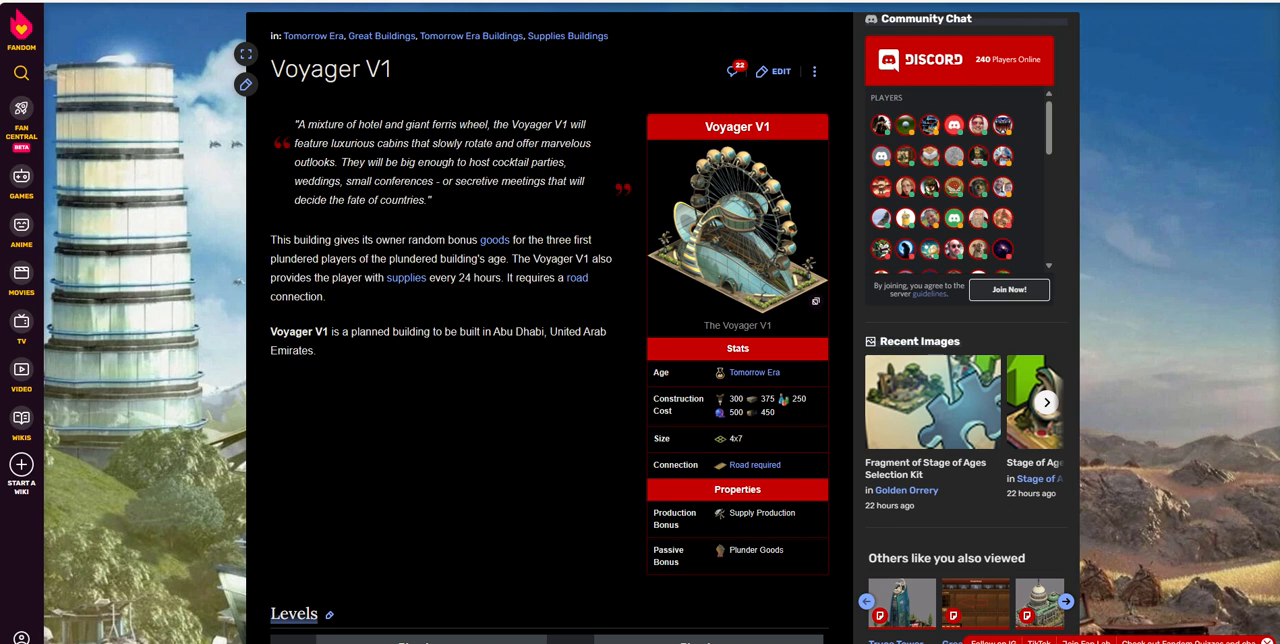
scroll(down, 3)
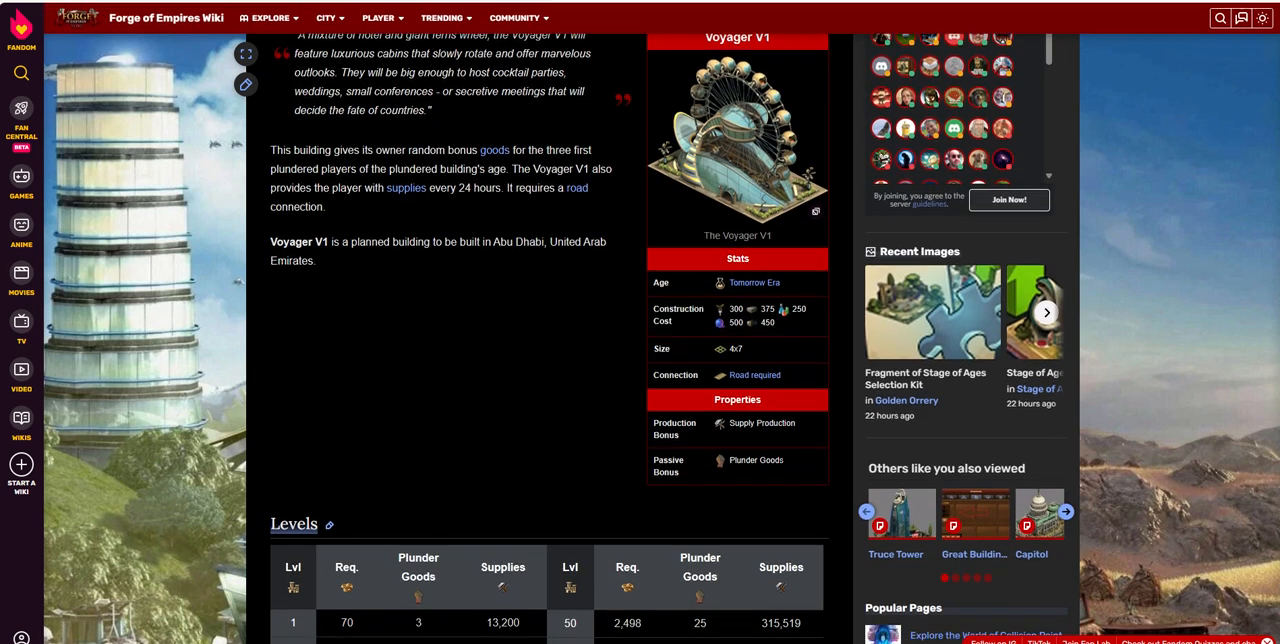
scroll(down, 3)
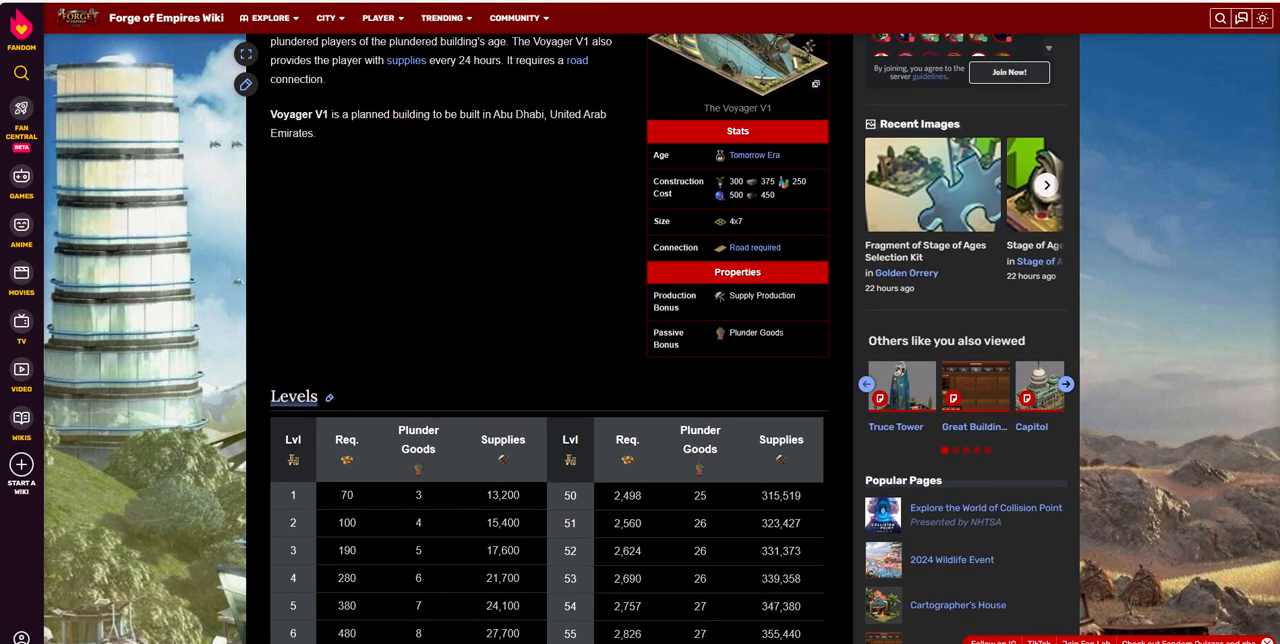
scroll(down, 3)
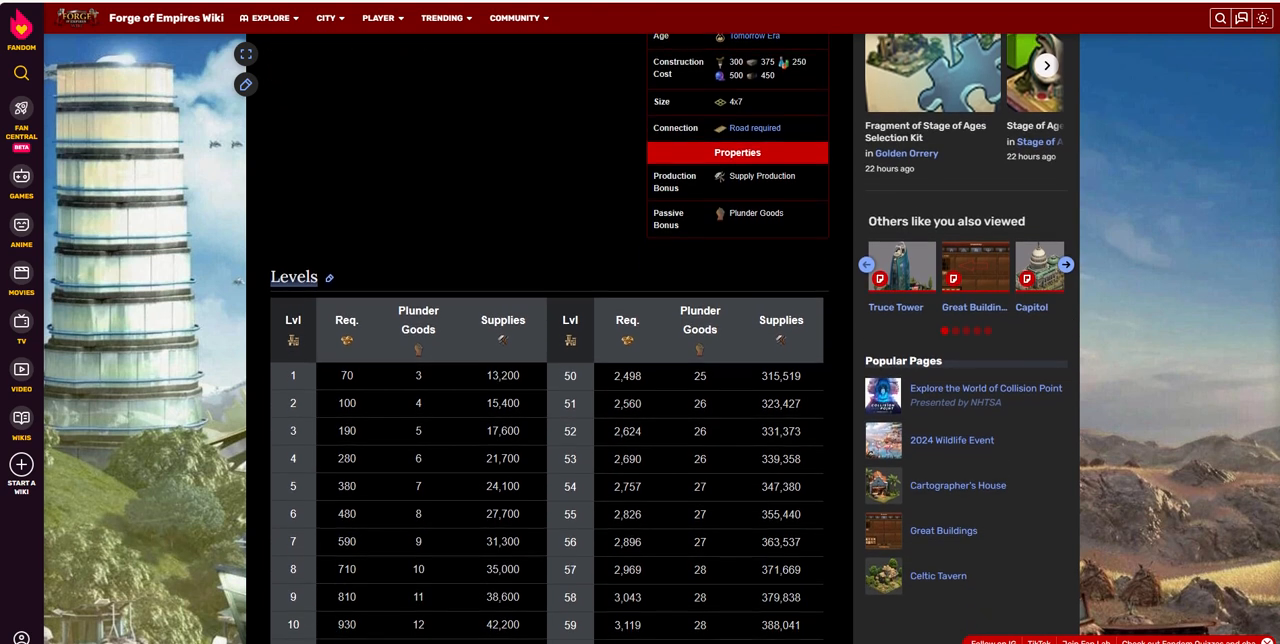
scroll(down, 3)
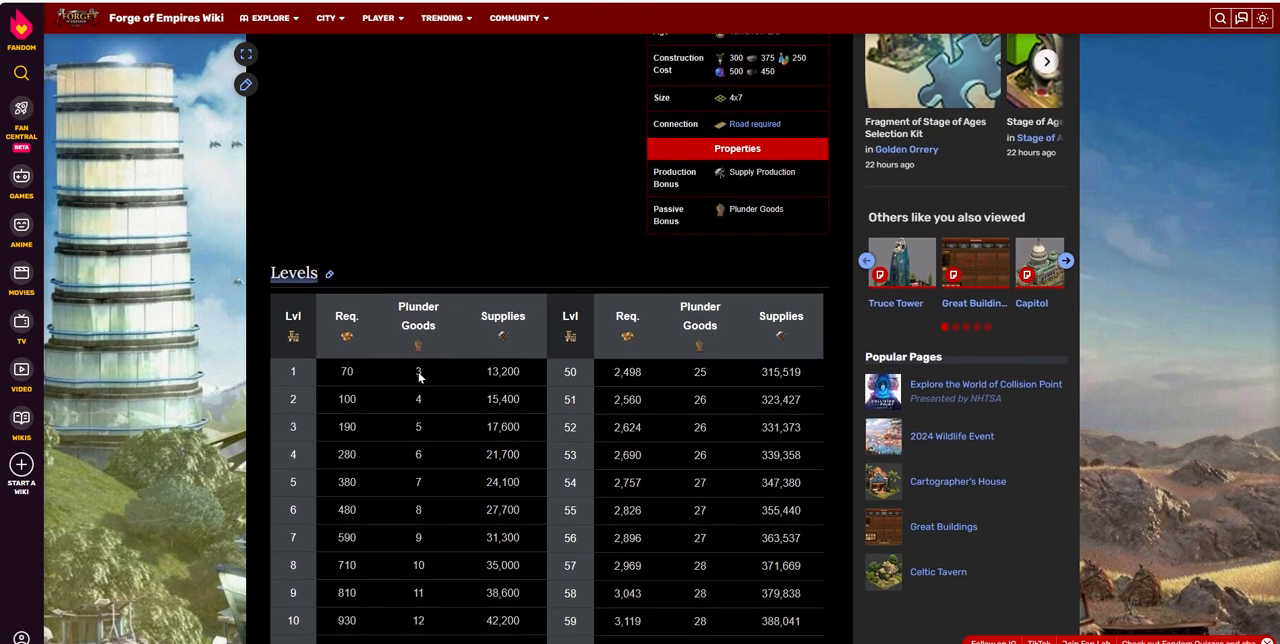
mouse_move(432, 378)
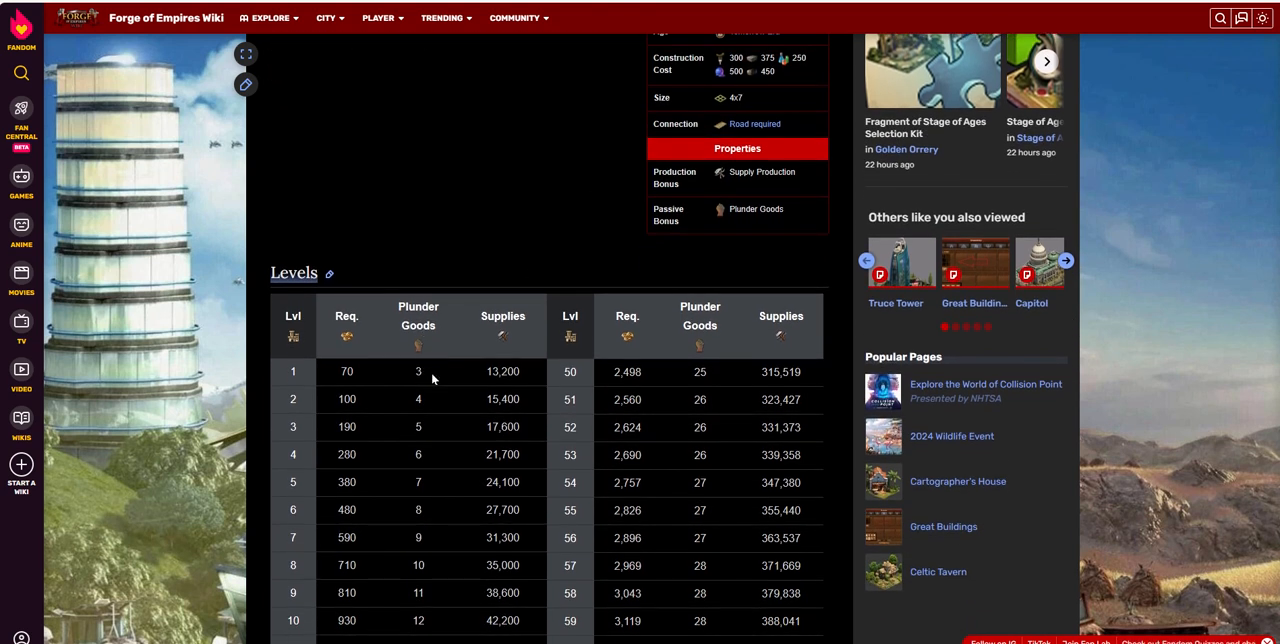
mouse_move(427, 351)
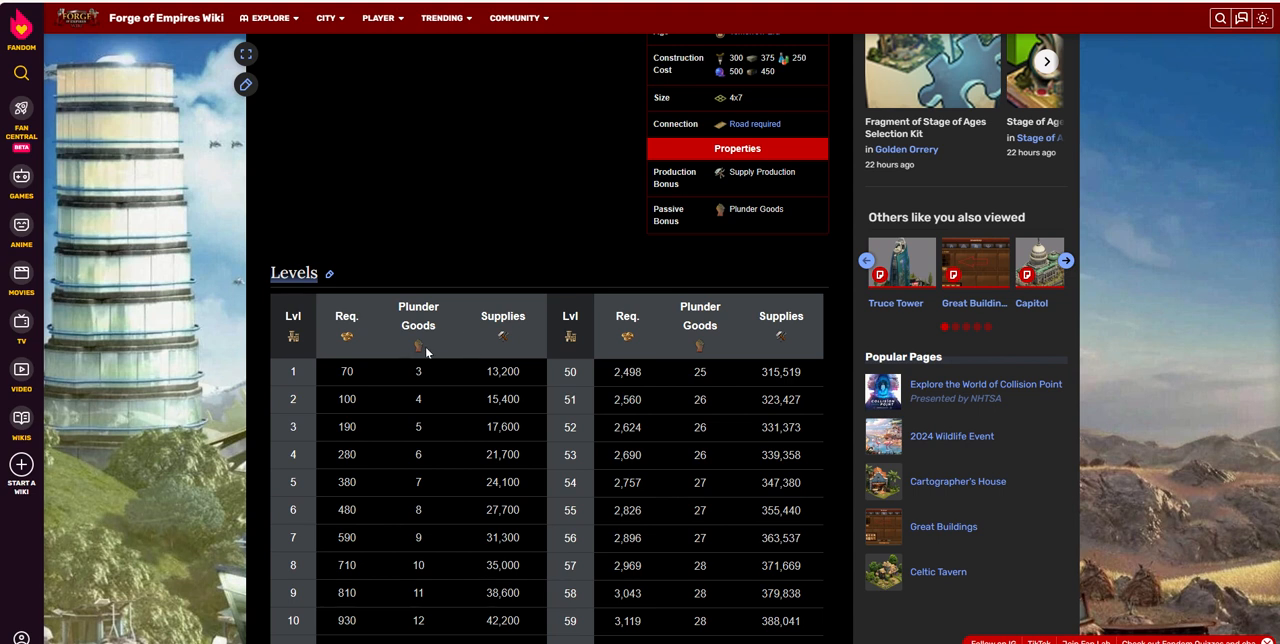
mouse_move(474, 363)
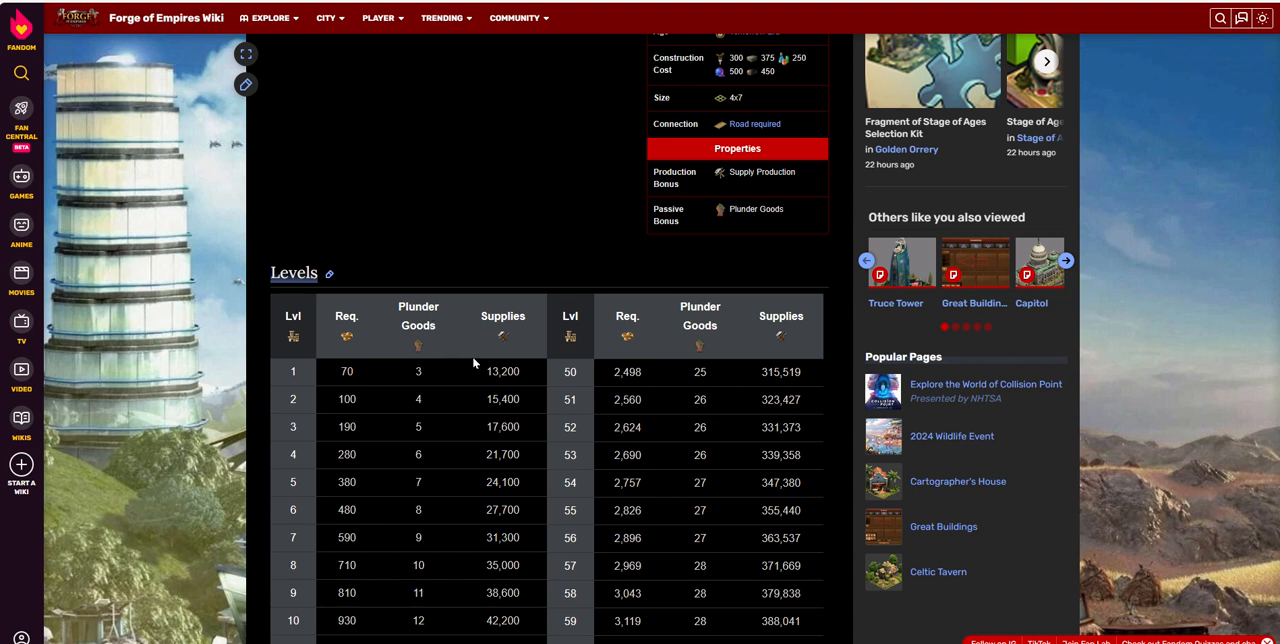
mouse_move(1248, 168)
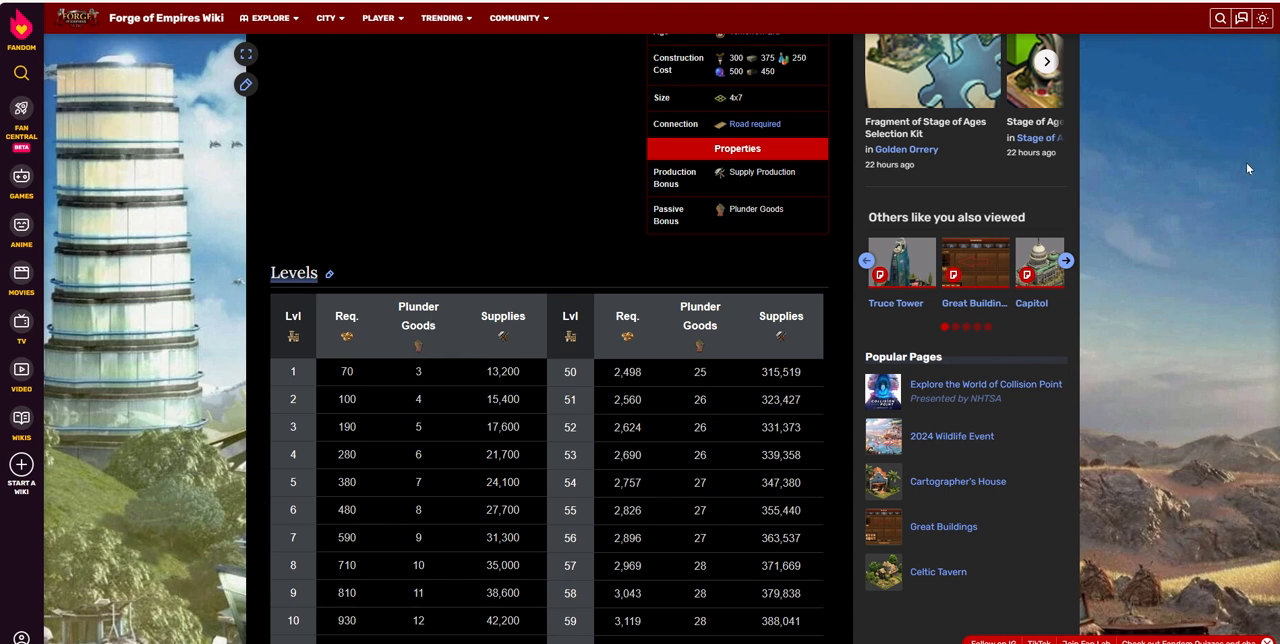
scroll(down, 3)
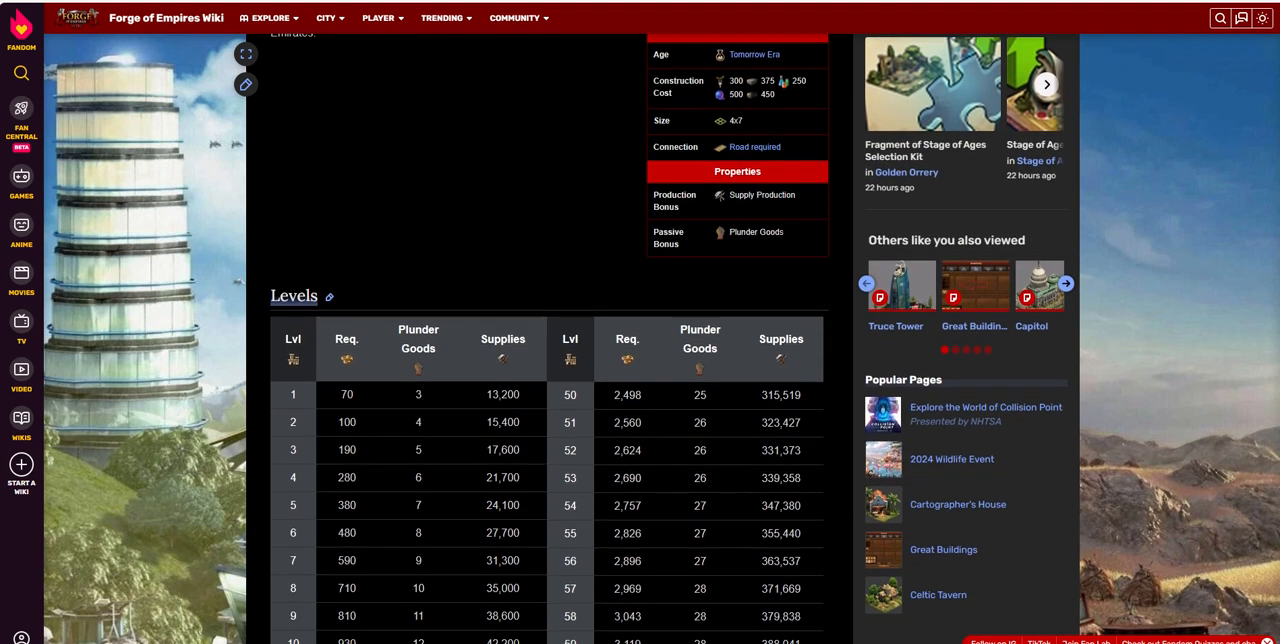
scroll(down, 3)
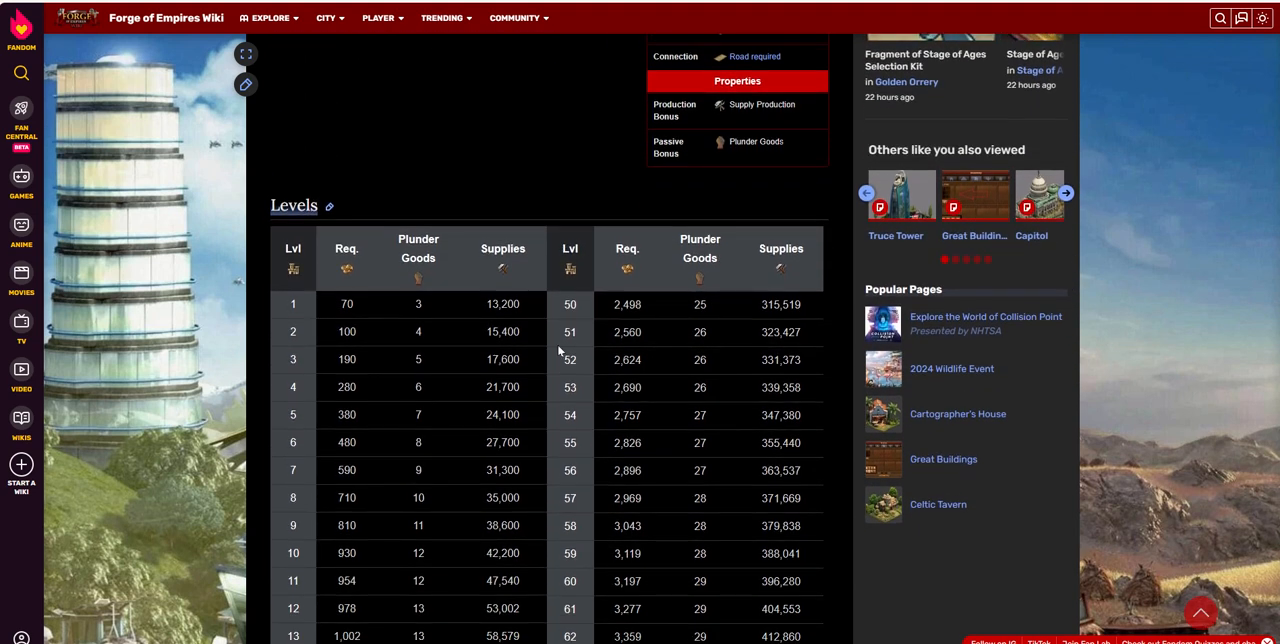
mouse_move(509, 322)
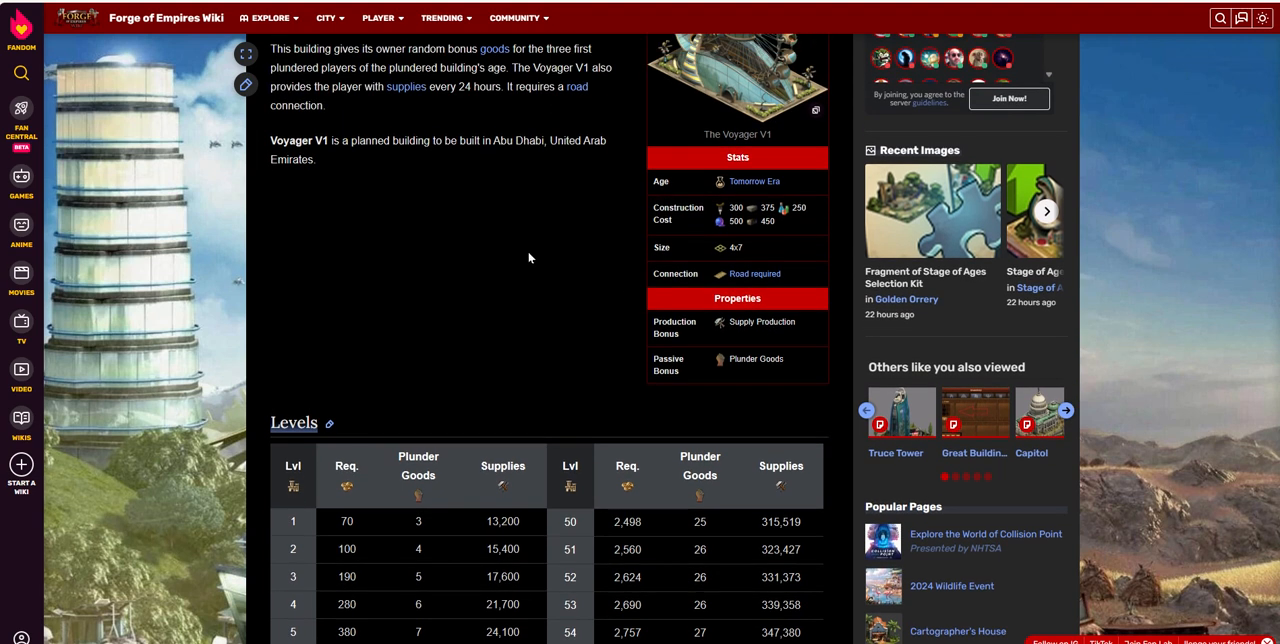
mouse_move(509, 558)
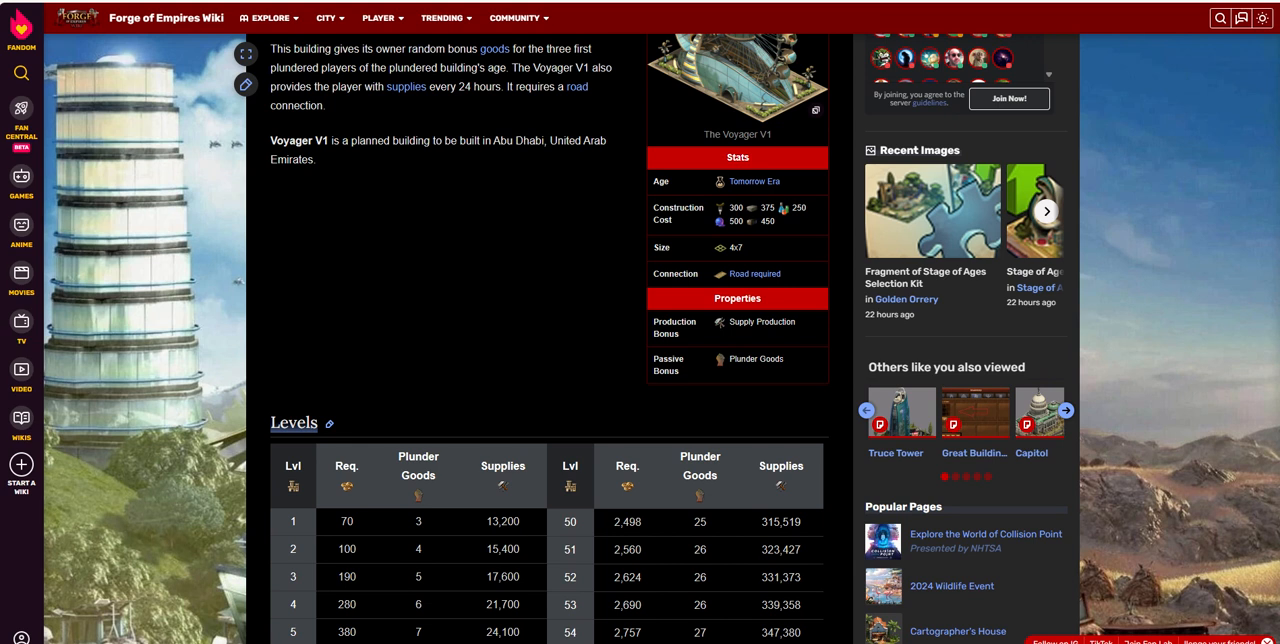
scroll(down, 3)
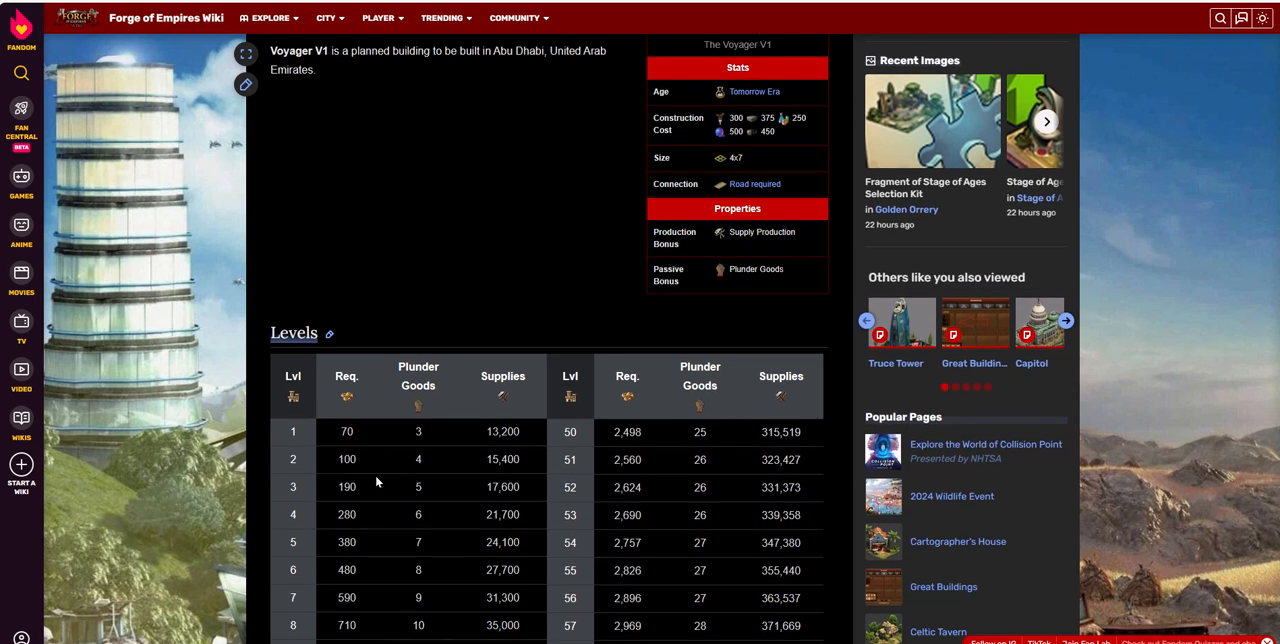
mouse_move(267, 428)
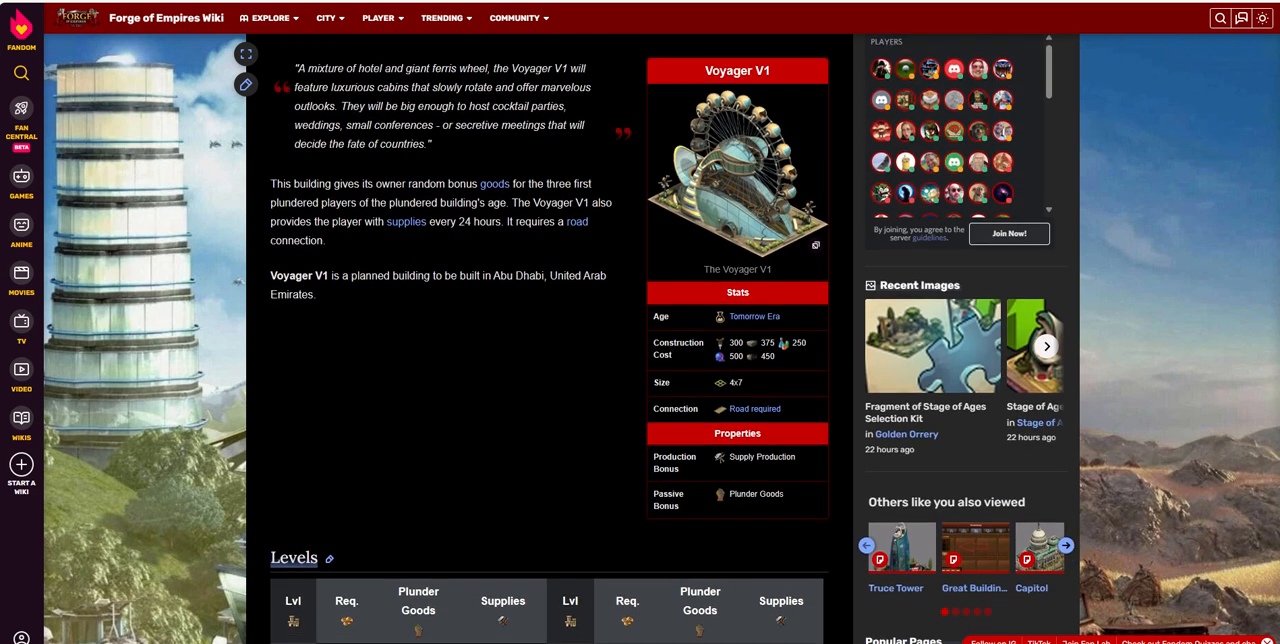
mouse_move(912, 318)
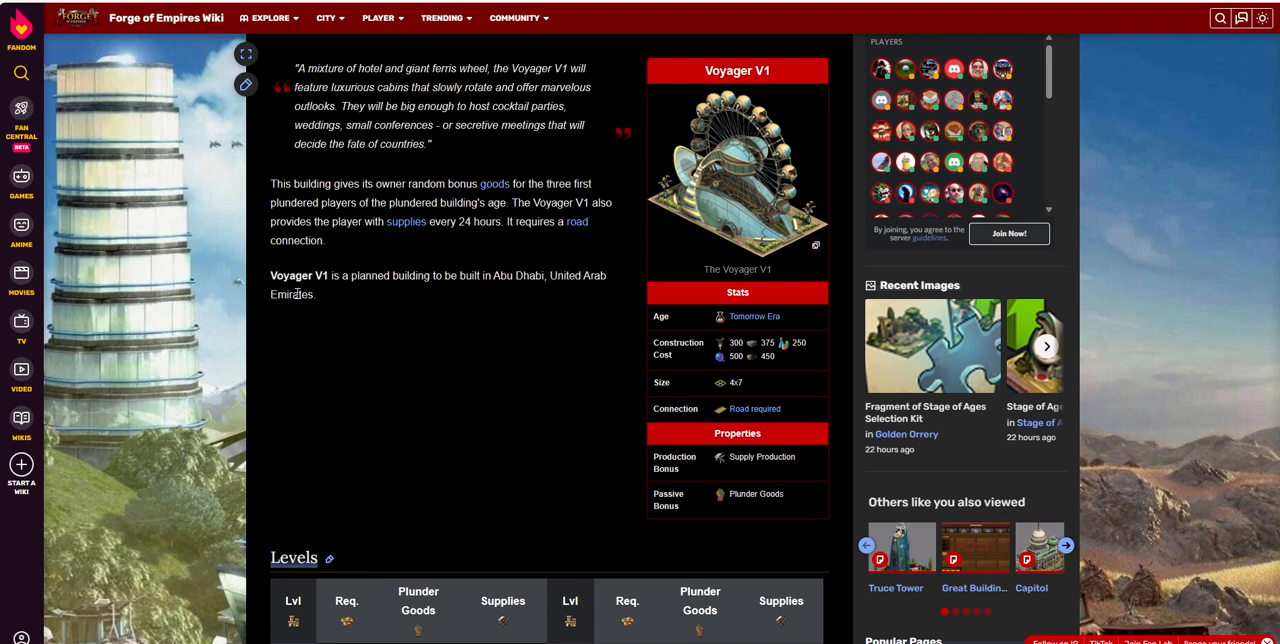
mouse_move(510, 238)
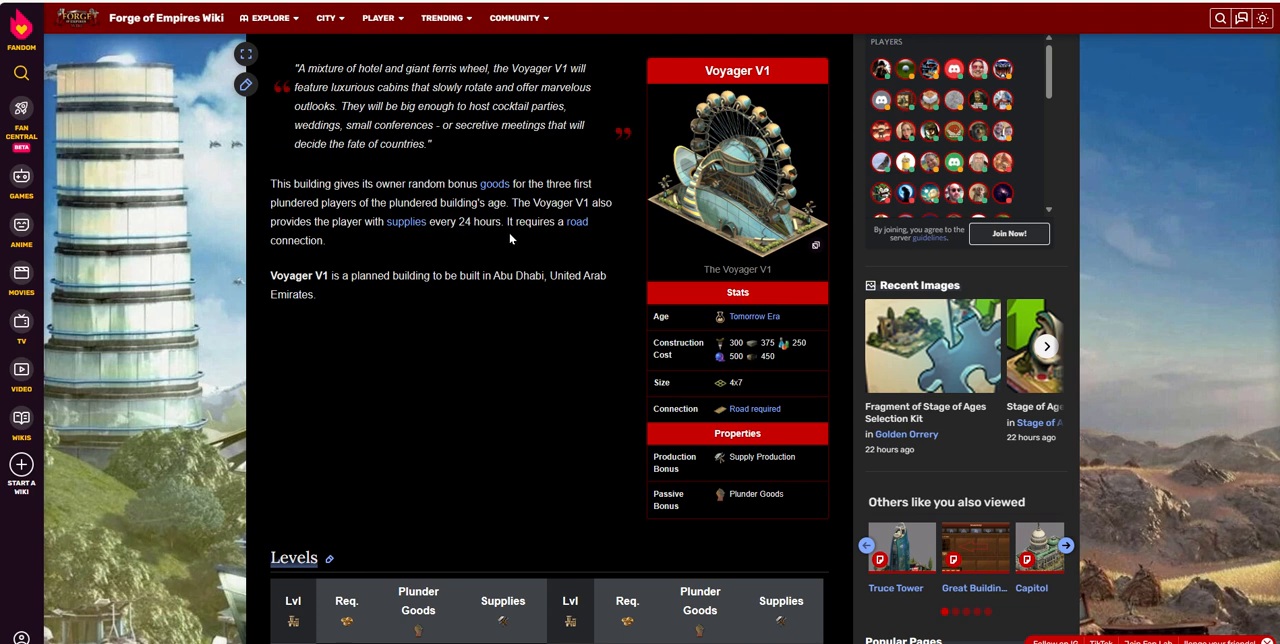
mouse_move(1248, 227)
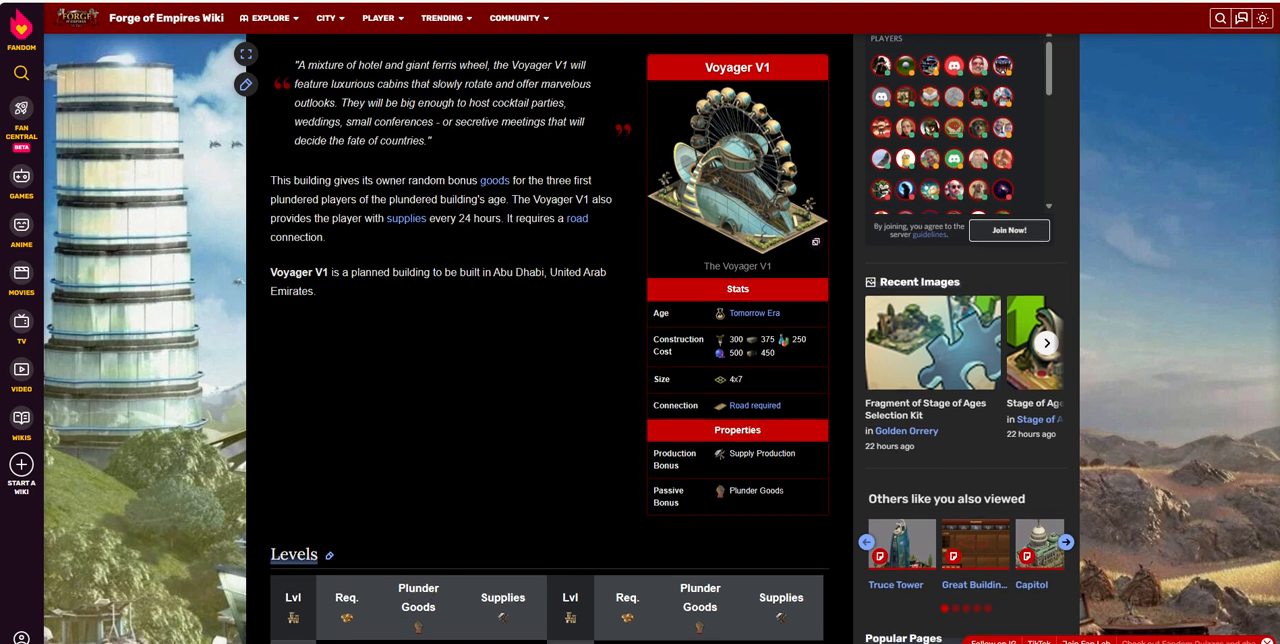
mouse_move(554, 370)
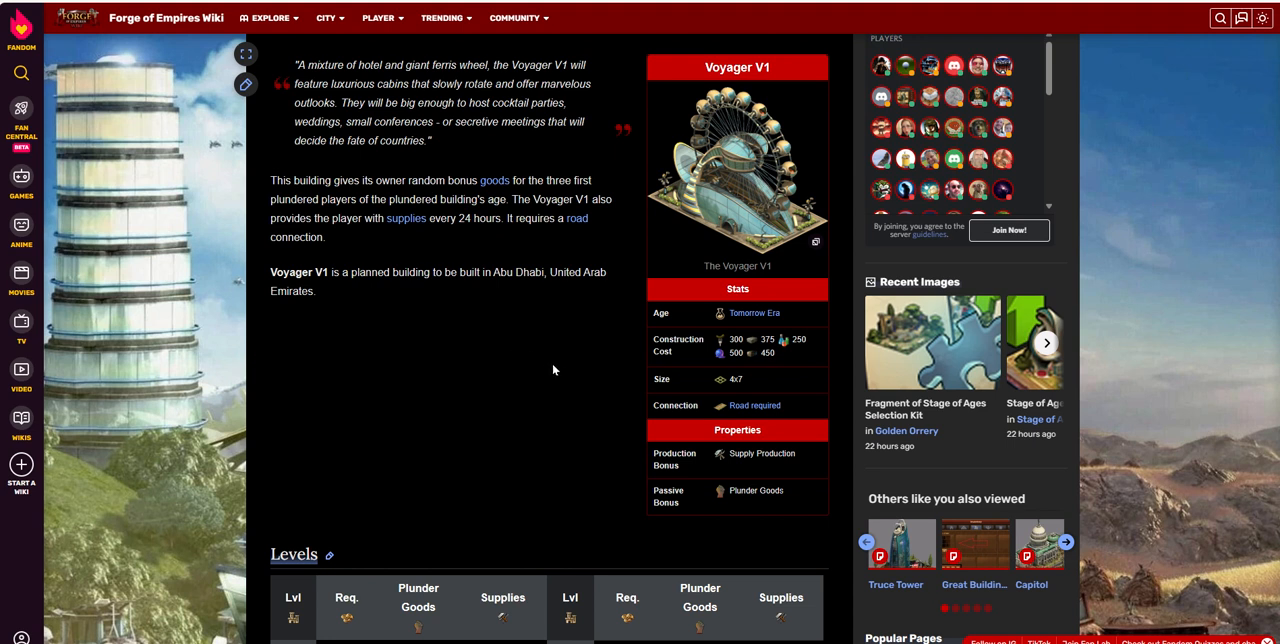
scroll(down, 3)
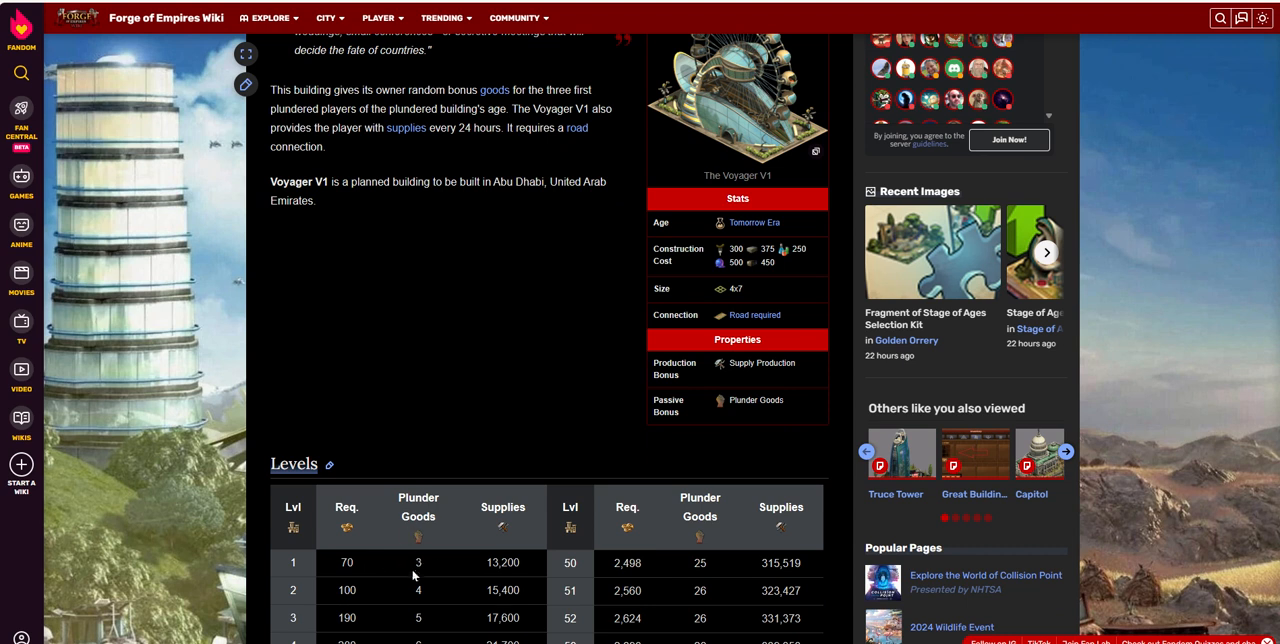
mouse_move(490, 444)
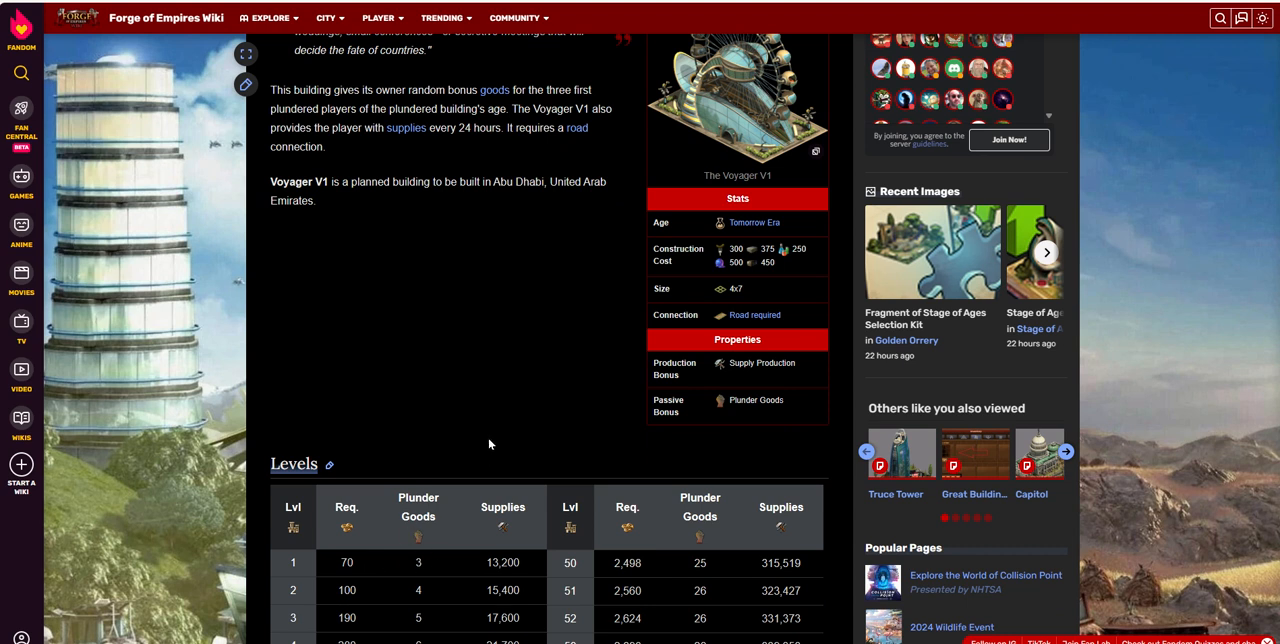
mouse_move(480, 108)
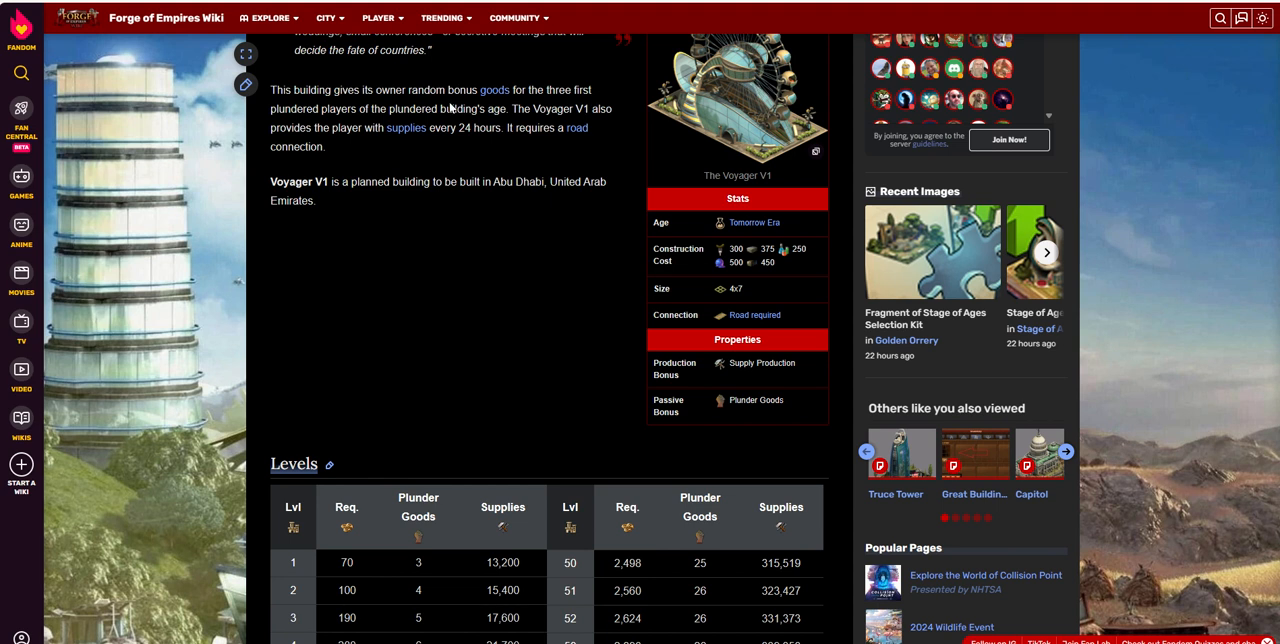
mouse_move(462, 141)
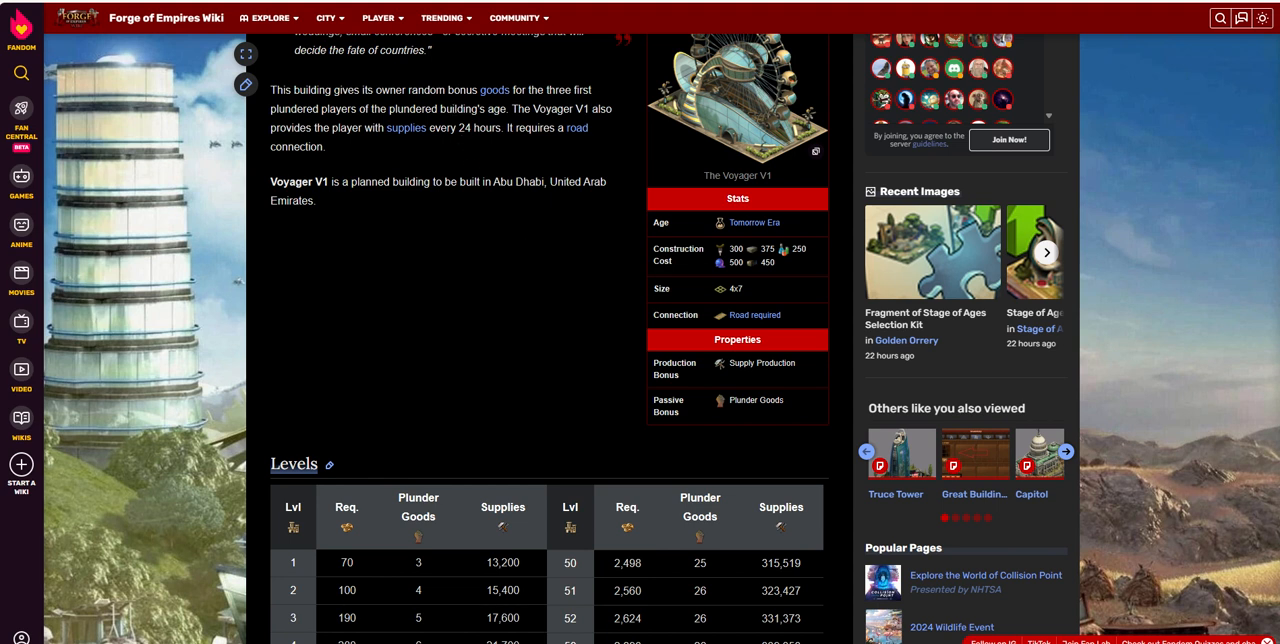
scroll(down, 3)
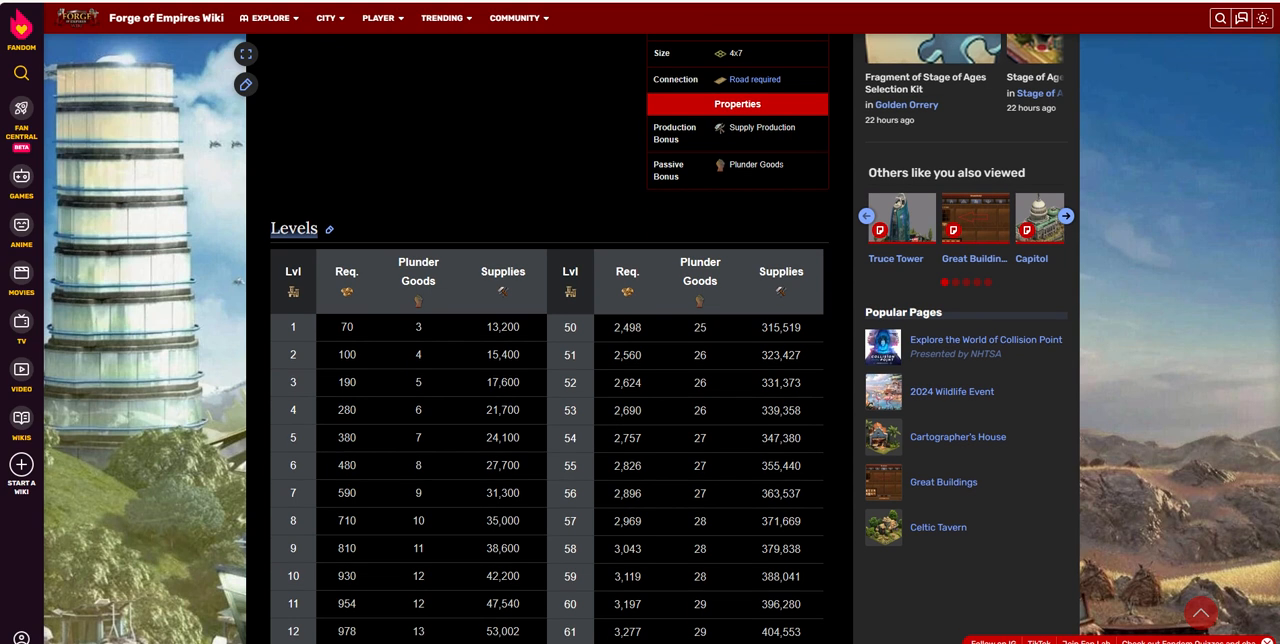
mouse_move(420, 329)
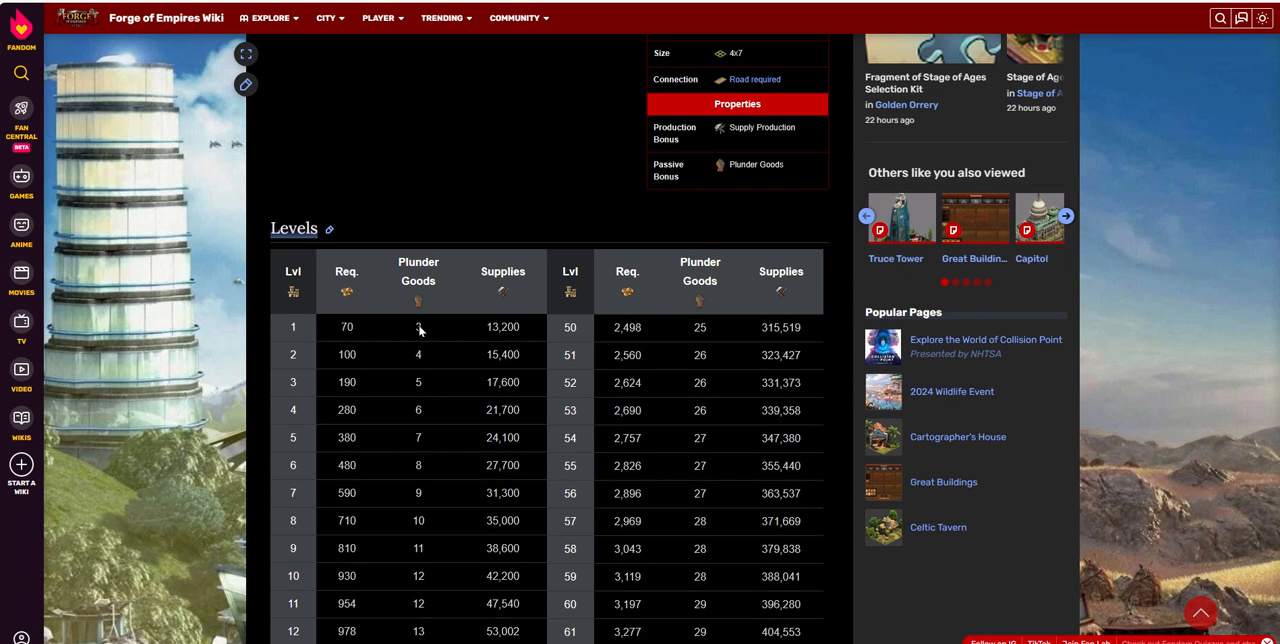
mouse_move(431, 312)
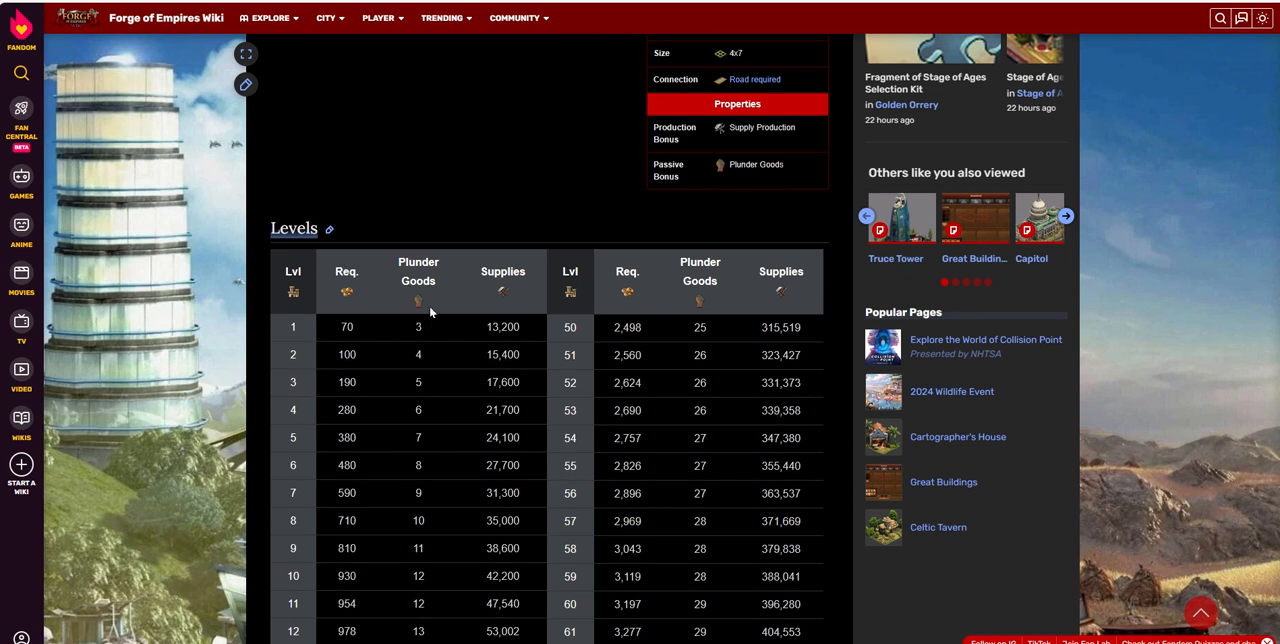
mouse_move(418, 332)
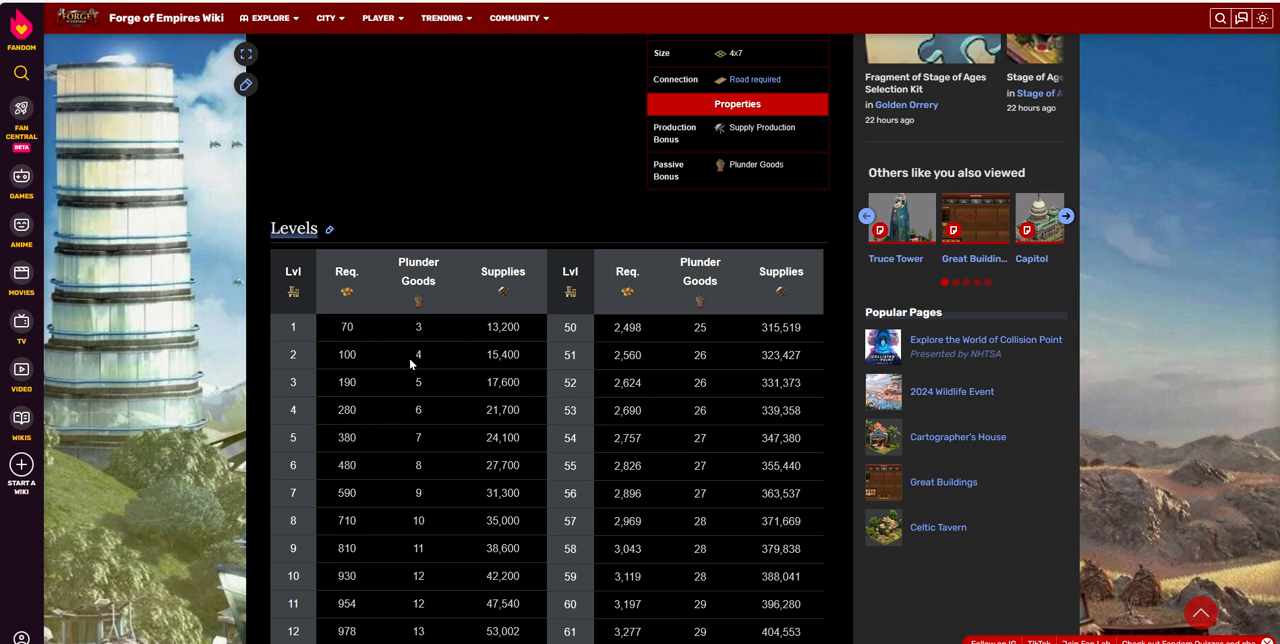
mouse_move(419, 357)
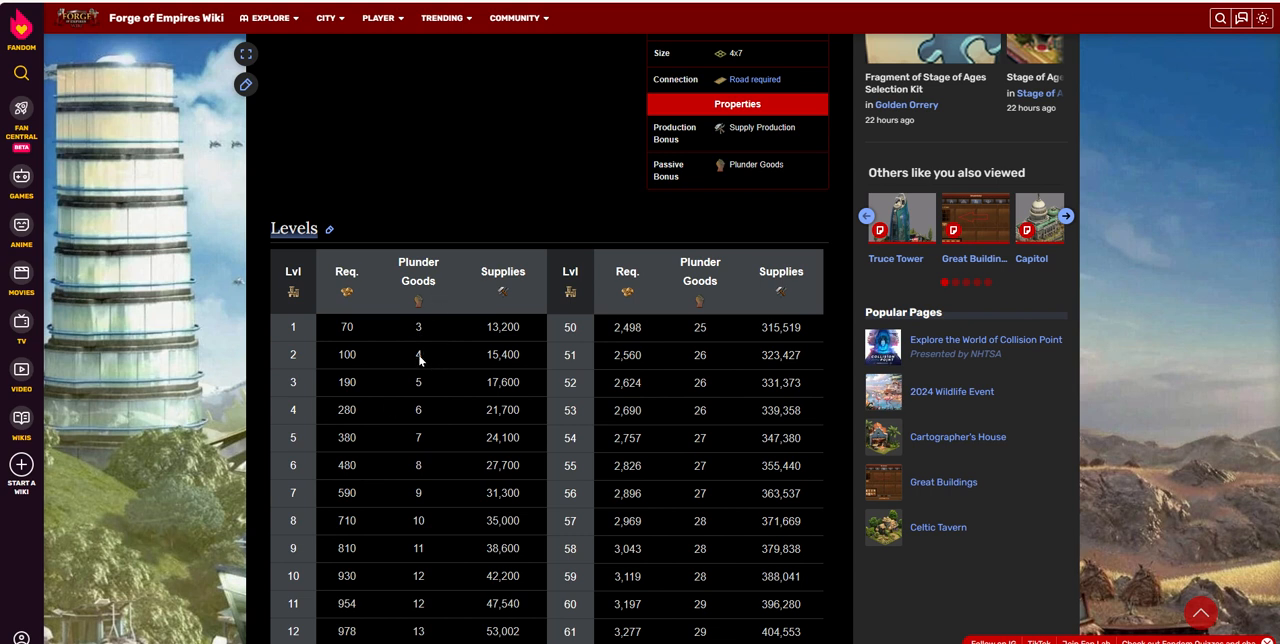
mouse_move(424, 365)
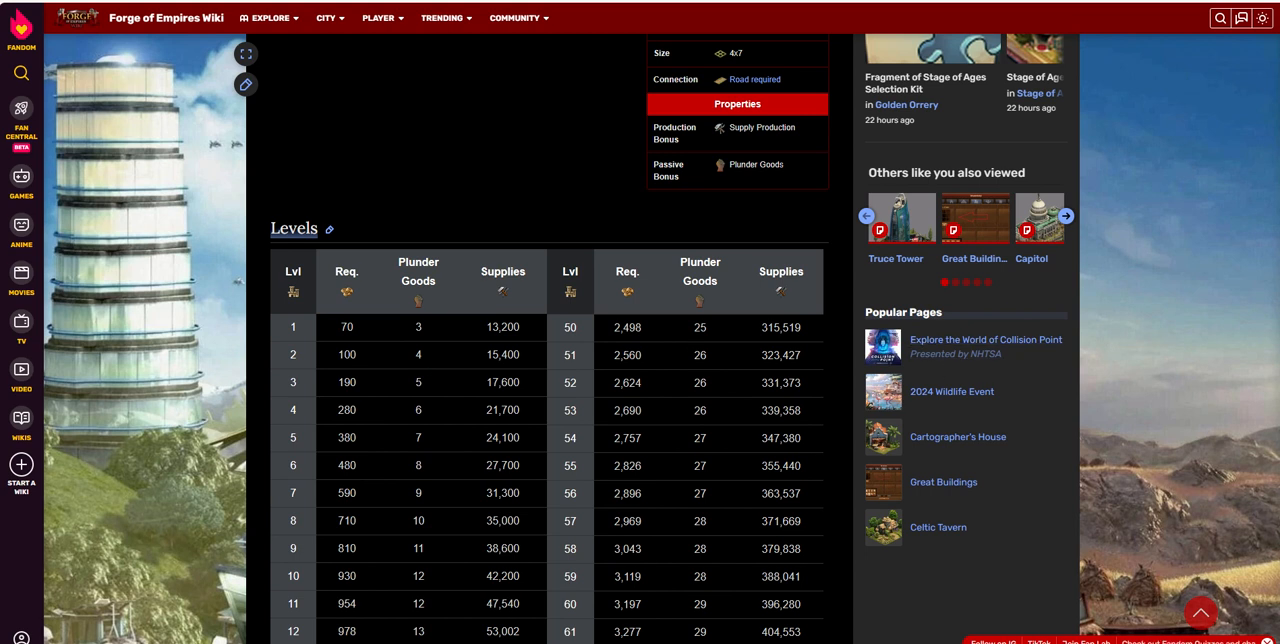
scroll(down, 3)
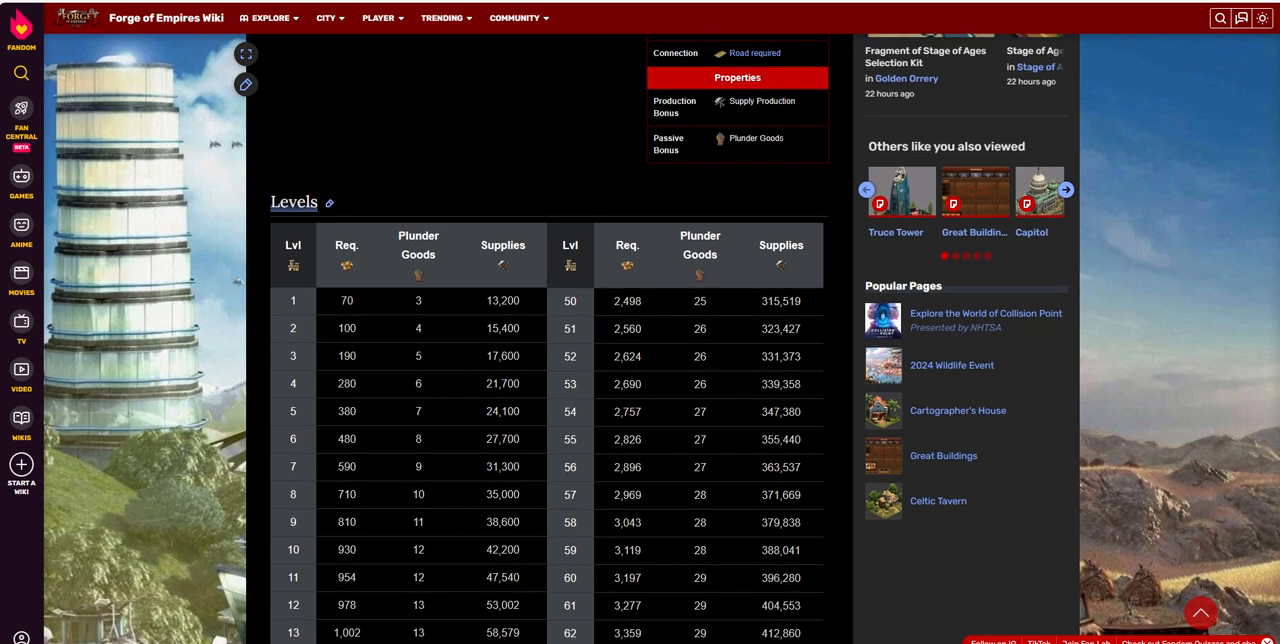
scroll(down, 3)
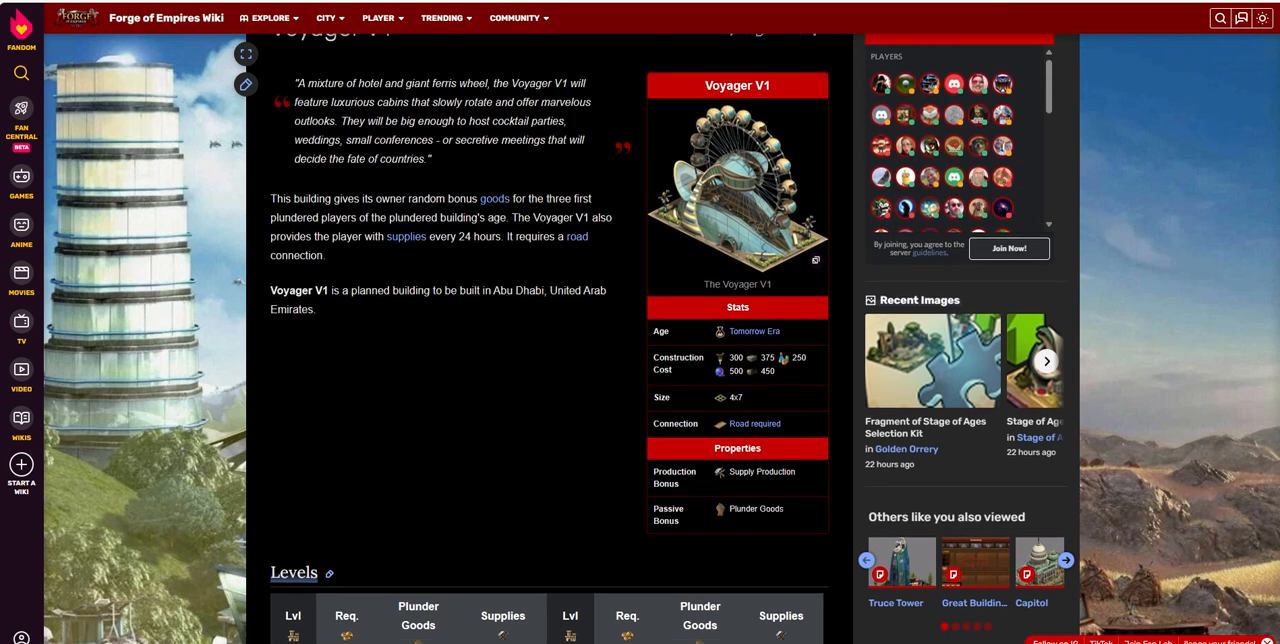
Step: Scroll down to the Voyager V1 Levels table showing levels 14 and 63
scroll(down, 3)
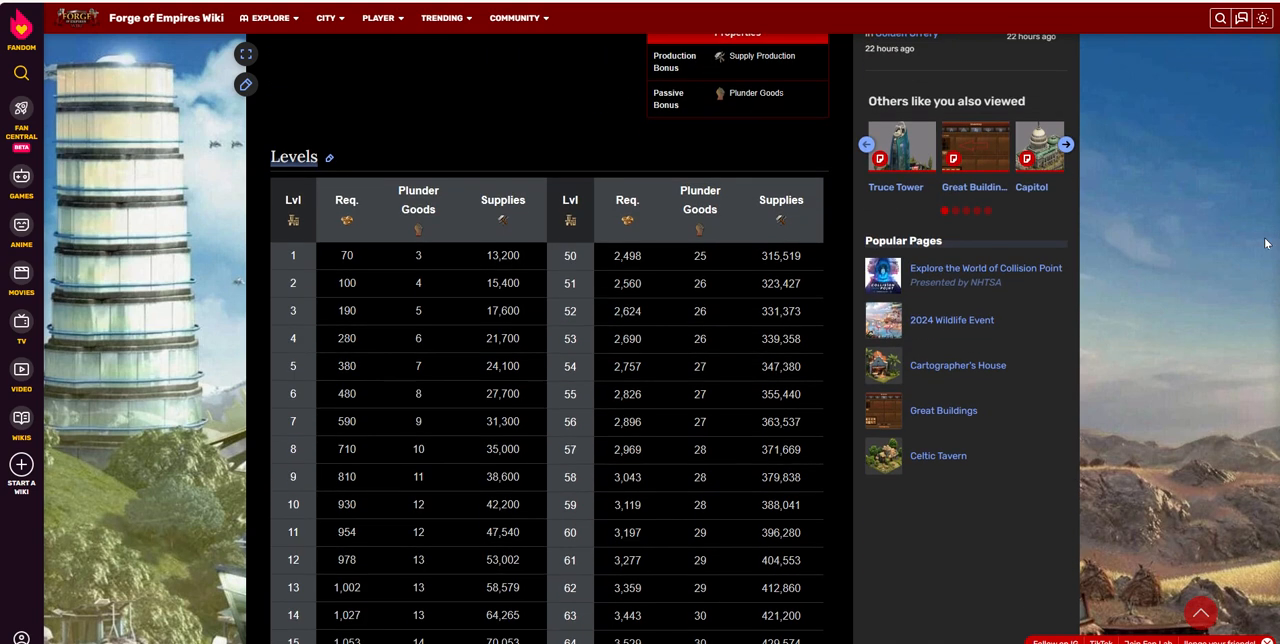
mouse_move(412, 535)
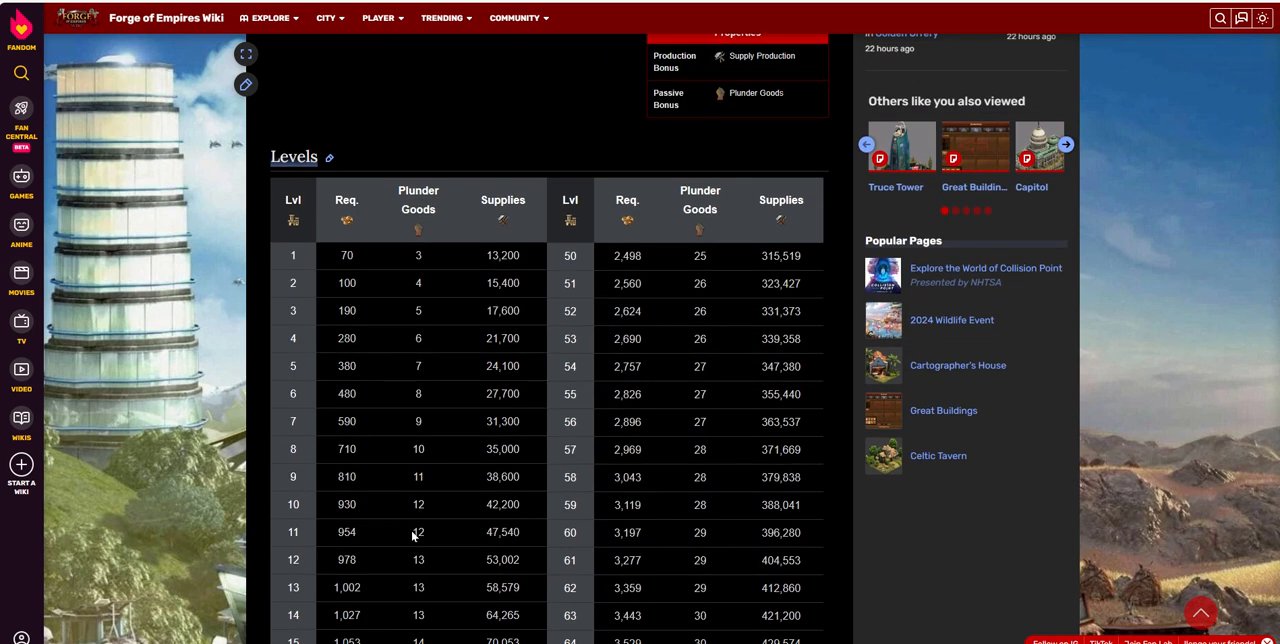
mouse_move(436, 515)
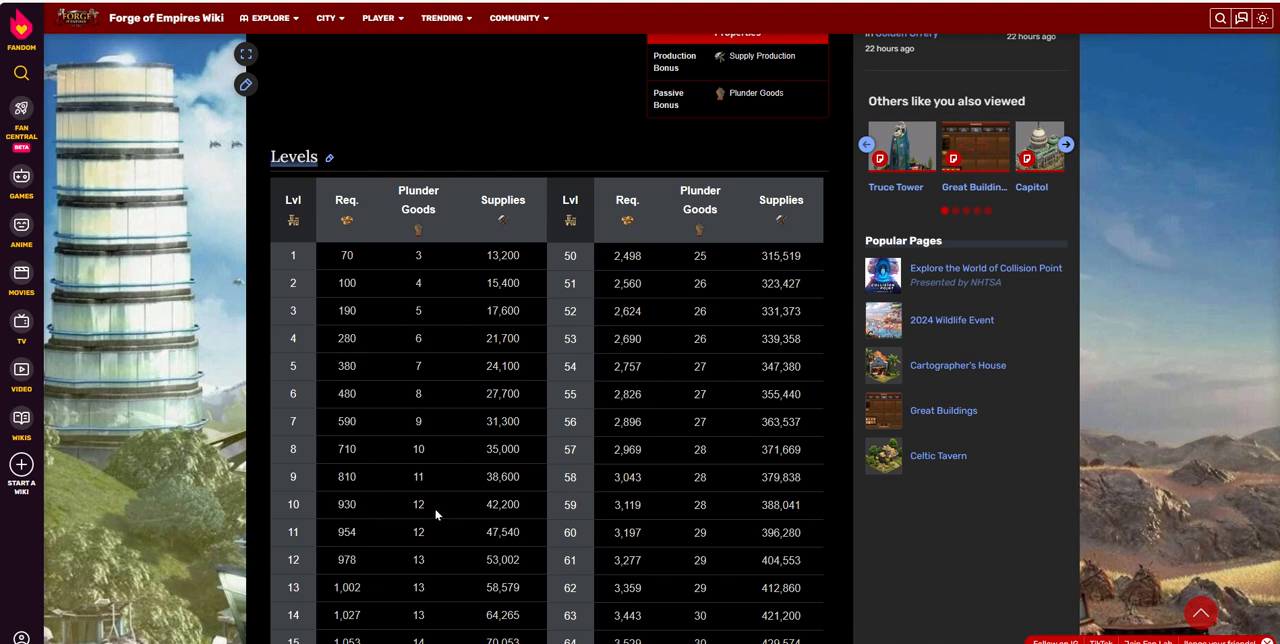
mouse_move(427, 540)
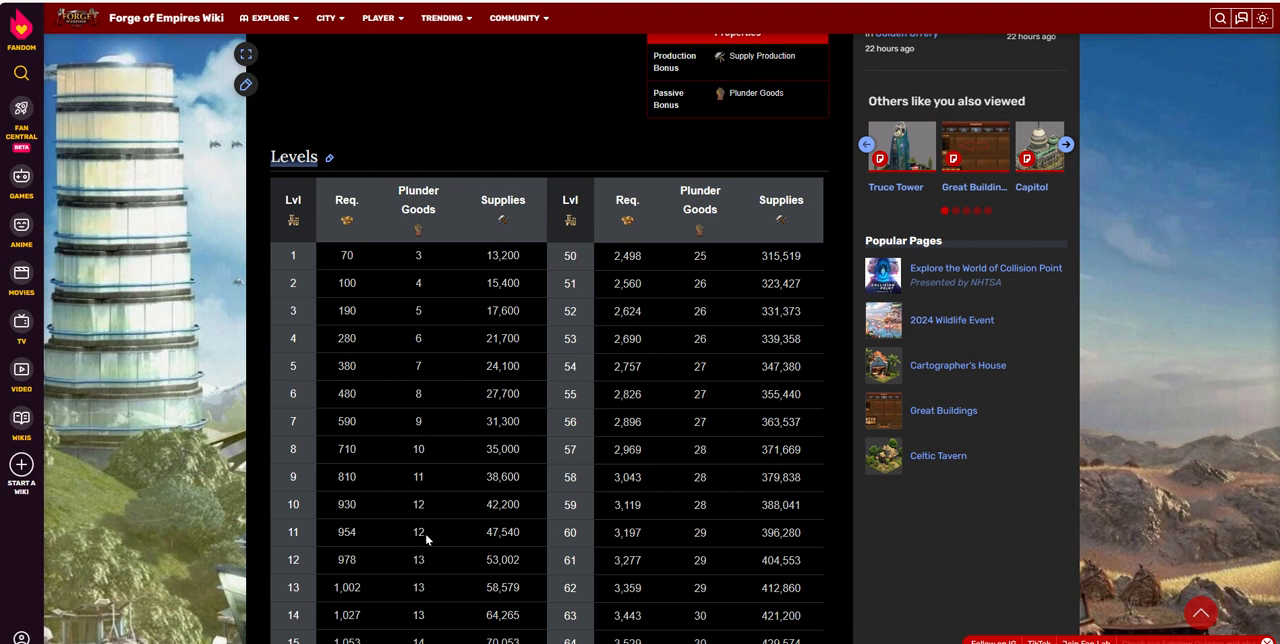
mouse_move(444, 537)
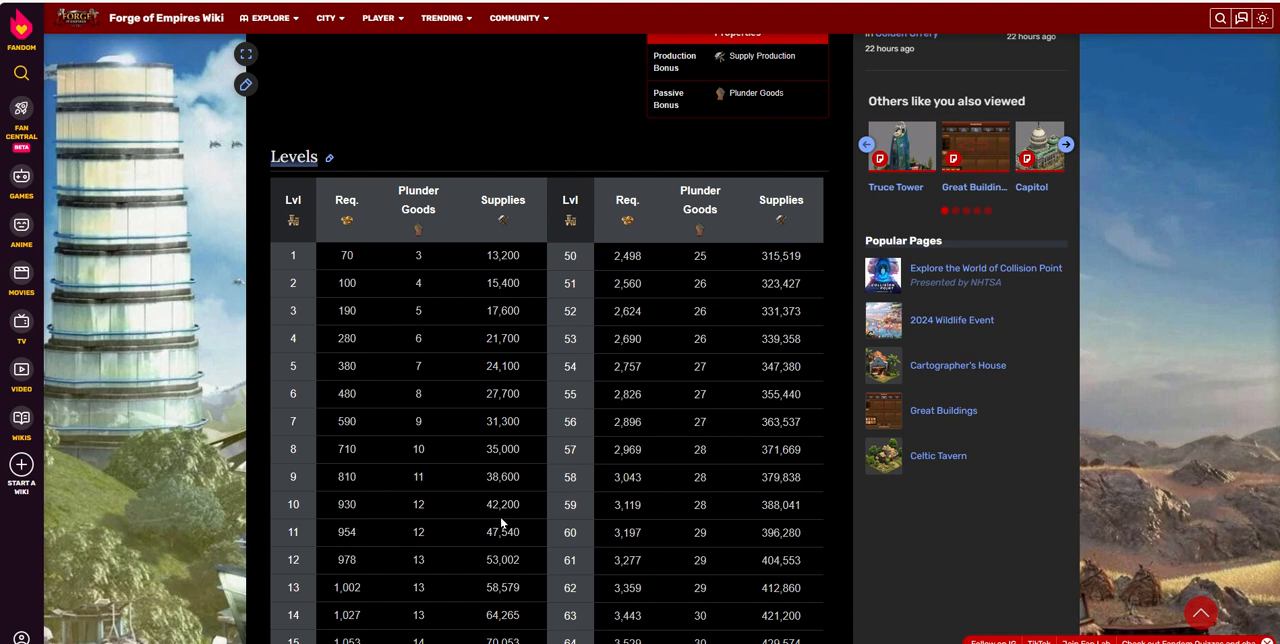
mouse_move(430, 510)
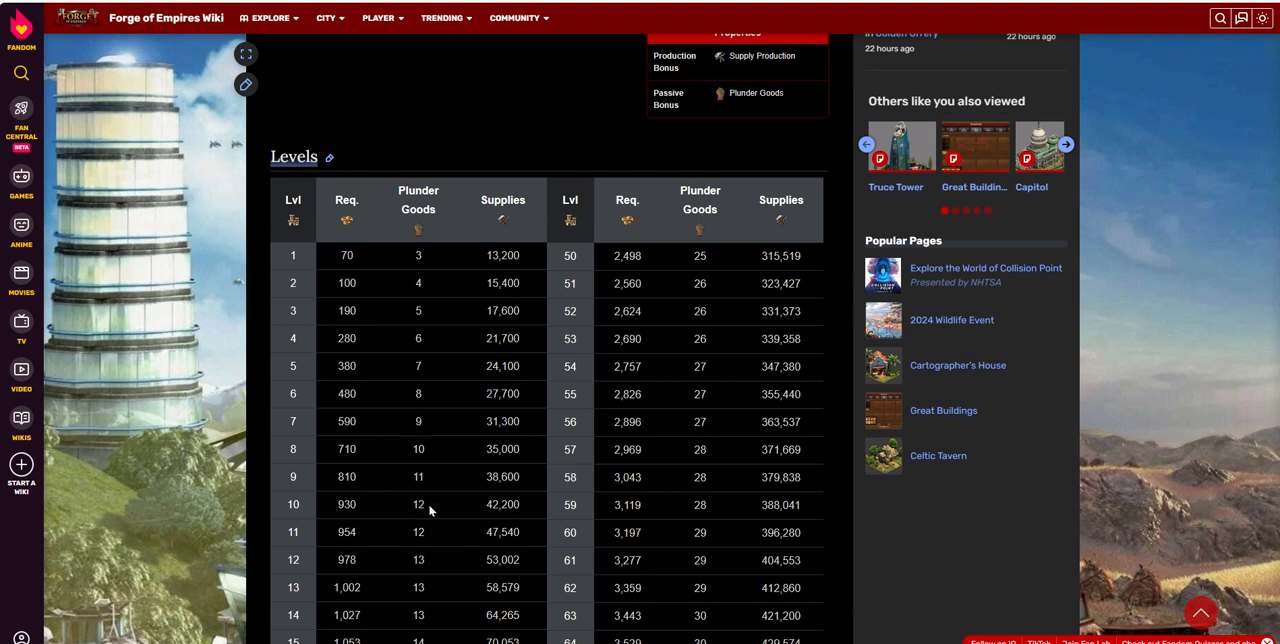
mouse_move(437, 512)
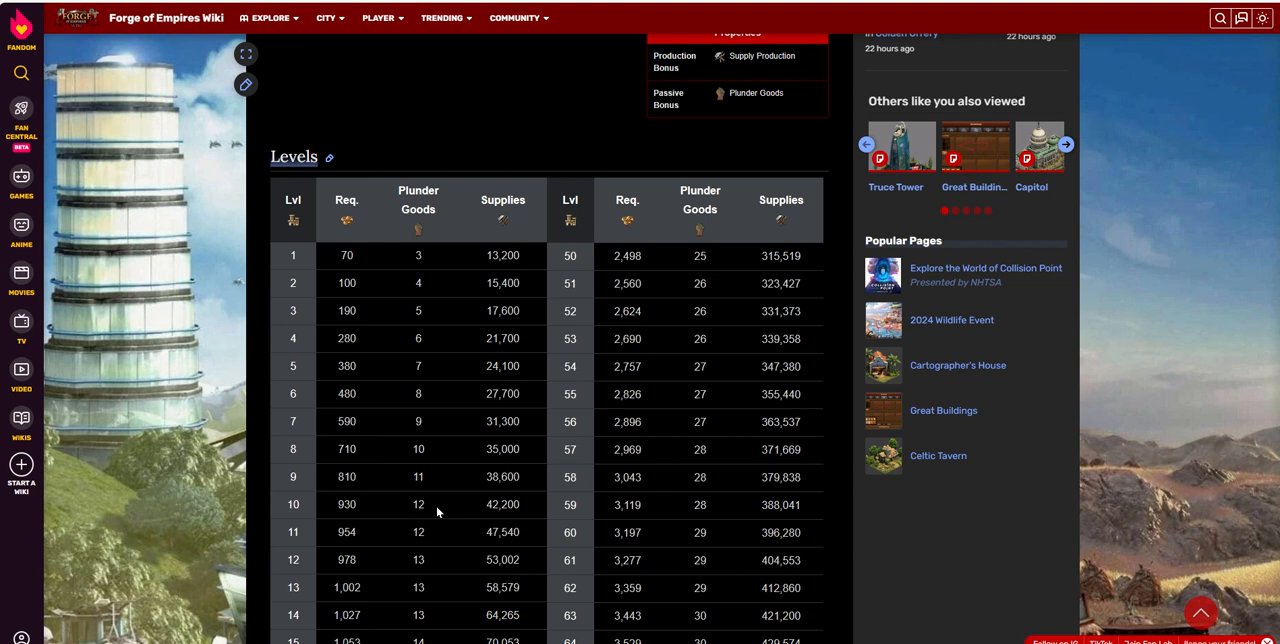
mouse_move(509, 515)
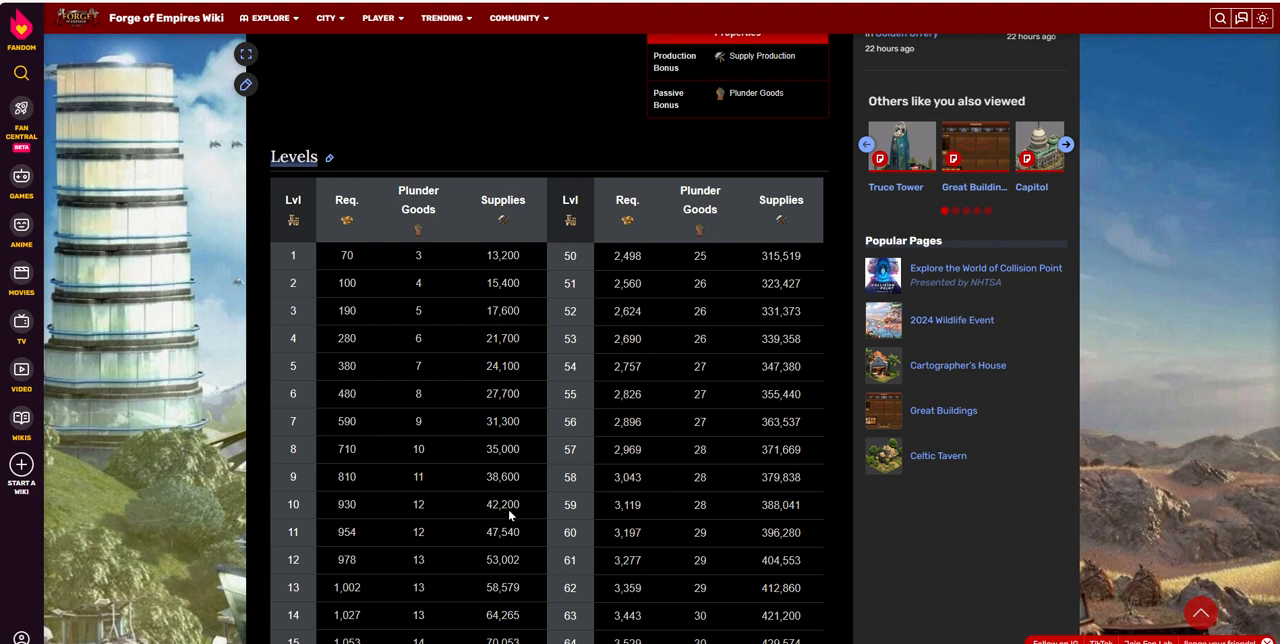
mouse_move(523, 518)
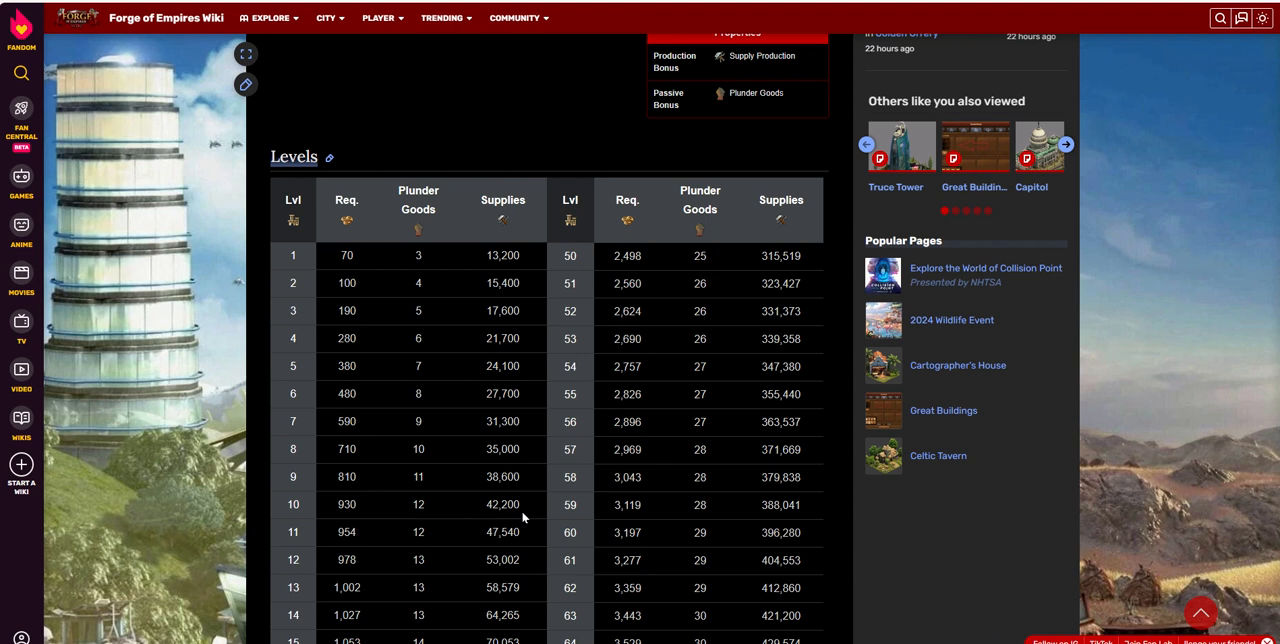
mouse_move(1019, 529)
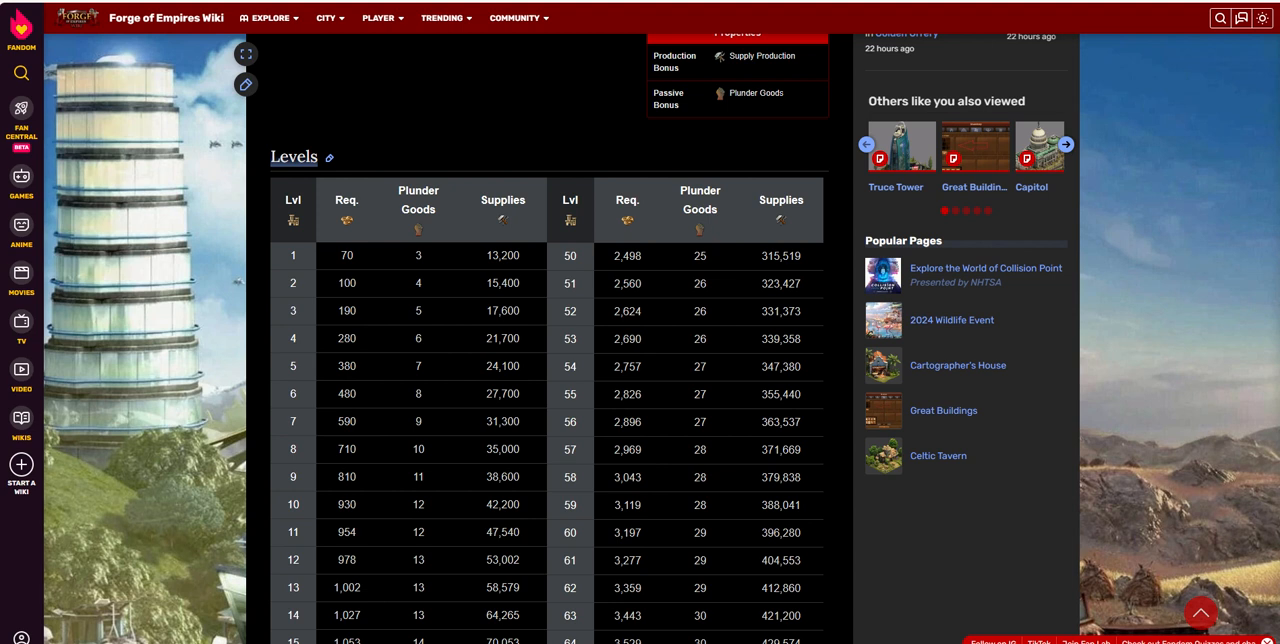
Step: Scroll up to the Voyager V1 title, quote, description and stats infobox
scroll(up, 3)
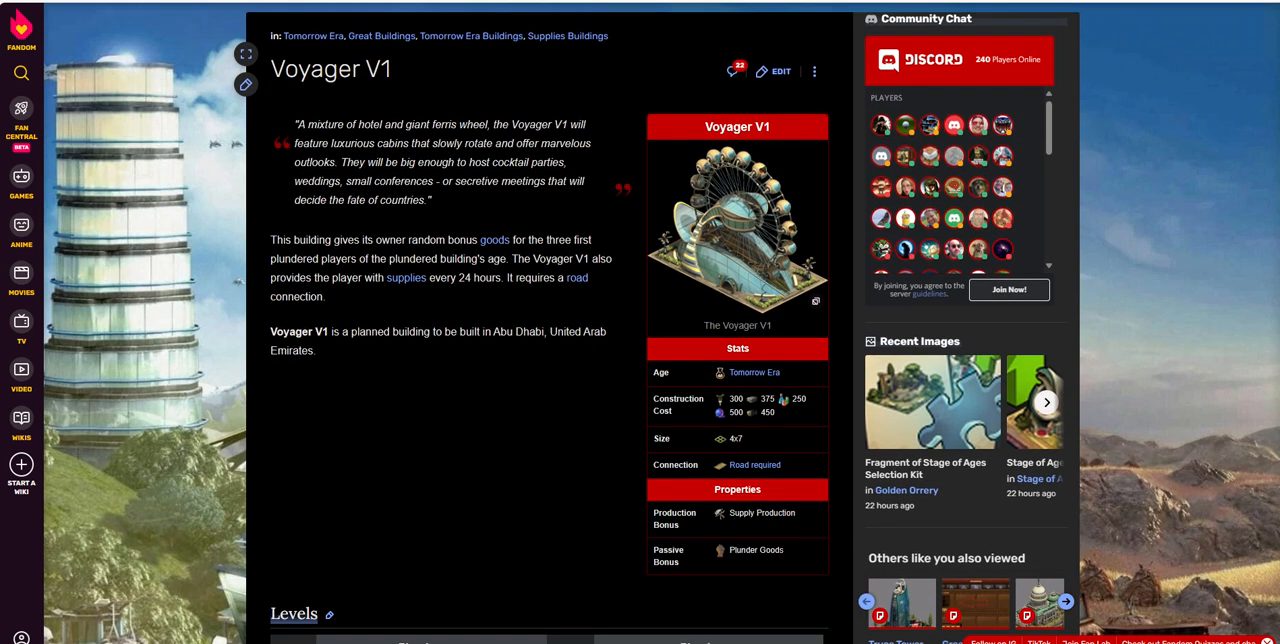
mouse_move(476, 422)
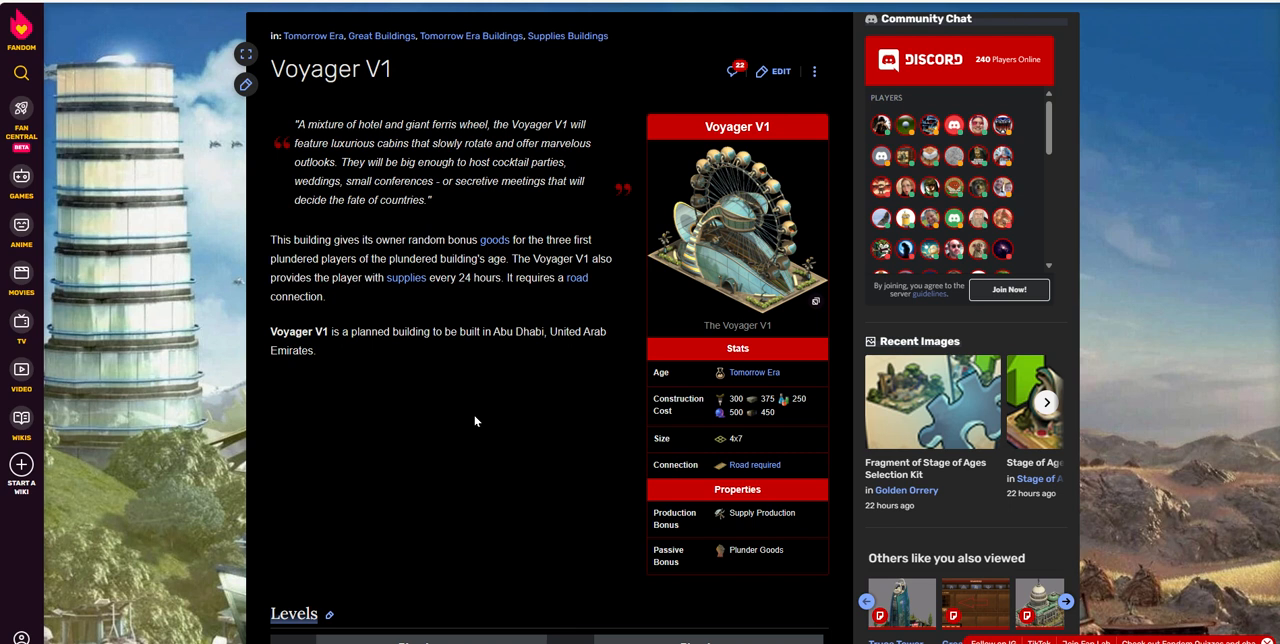
mouse_move(489, 422)
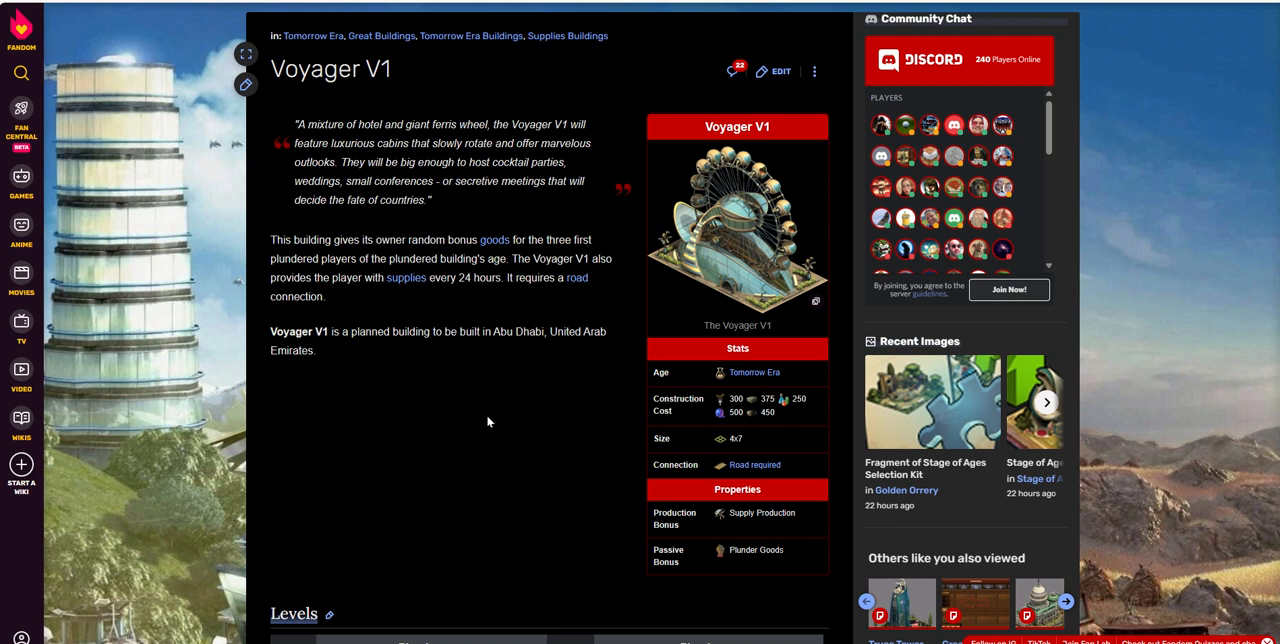
mouse_move(706, 447)
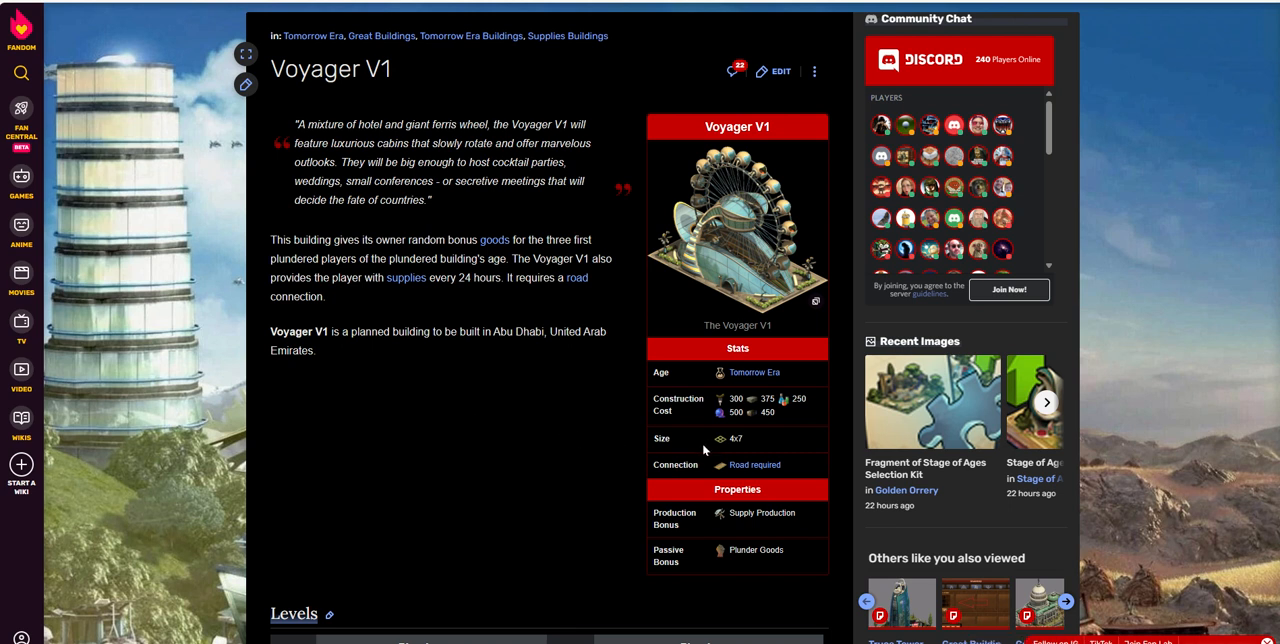
mouse_move(562, 481)
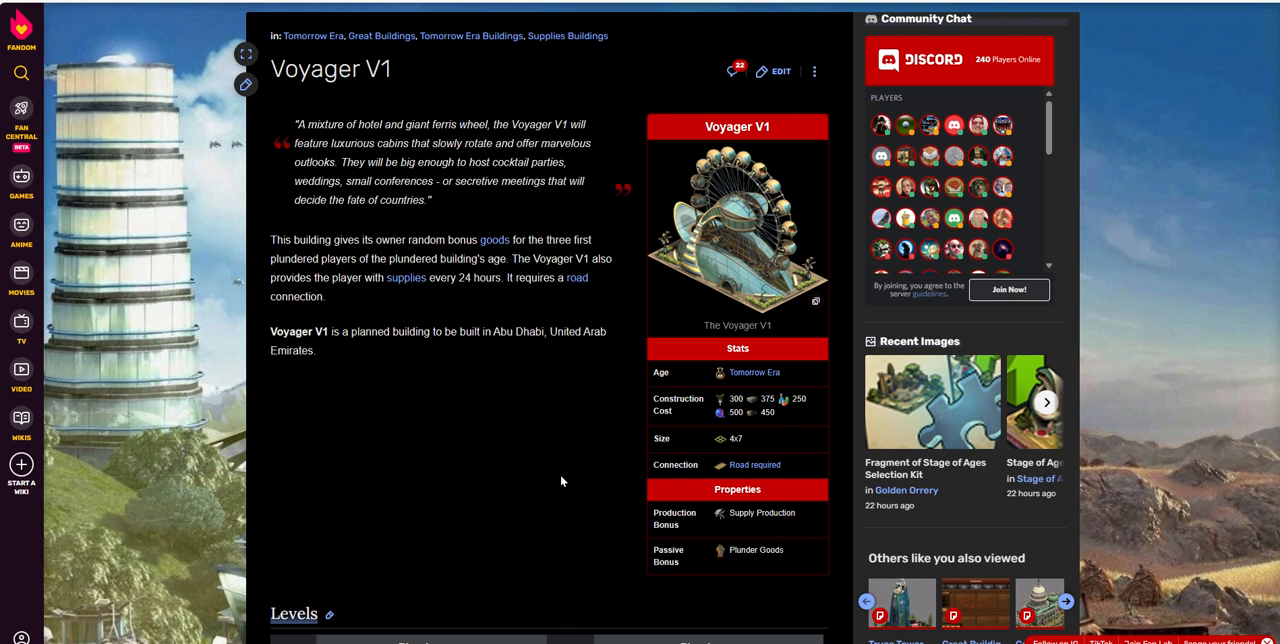
mouse_move(1276, 421)
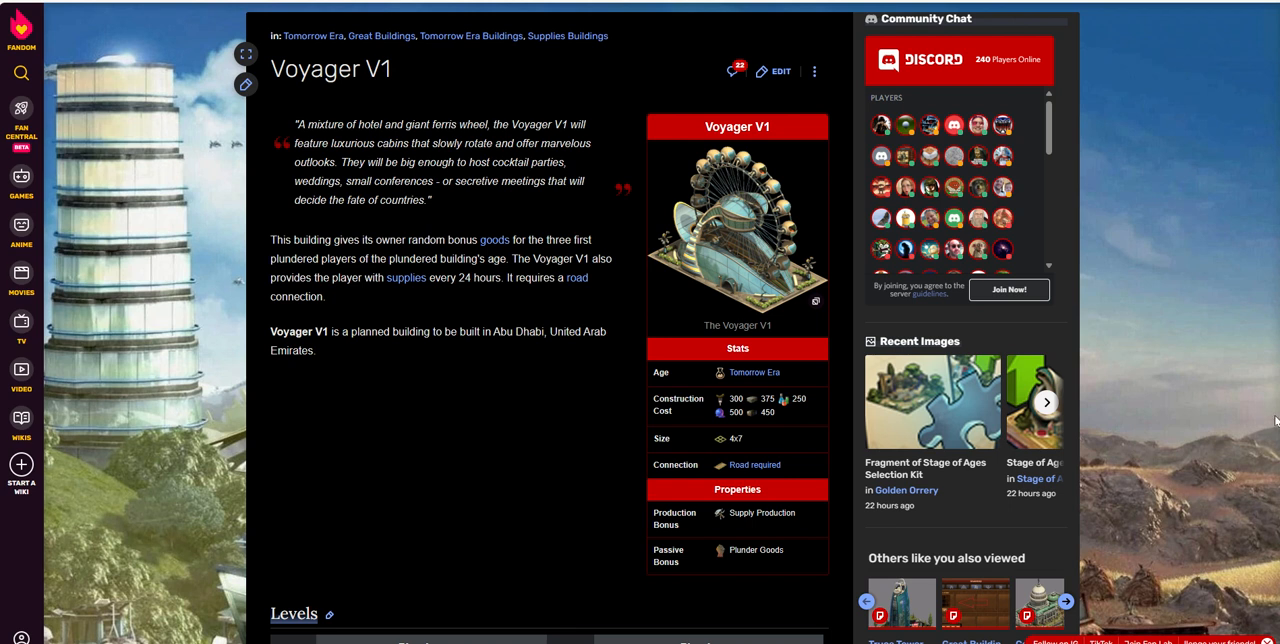
mouse_move(507, 475)
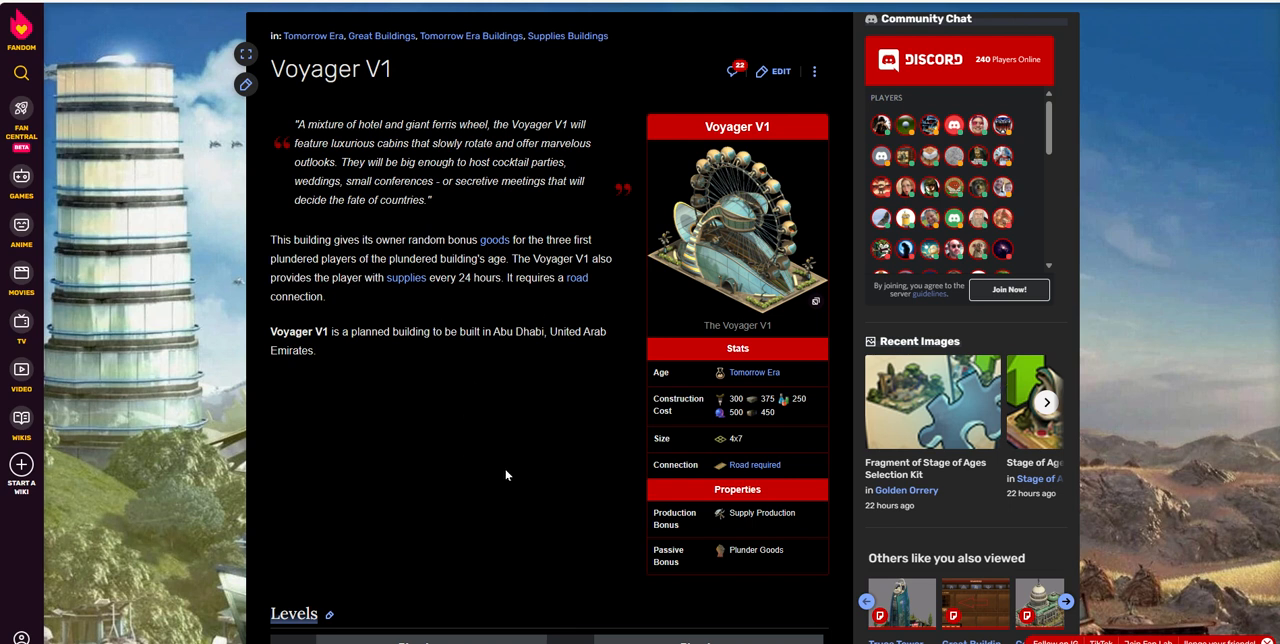
mouse_move(537, 461)
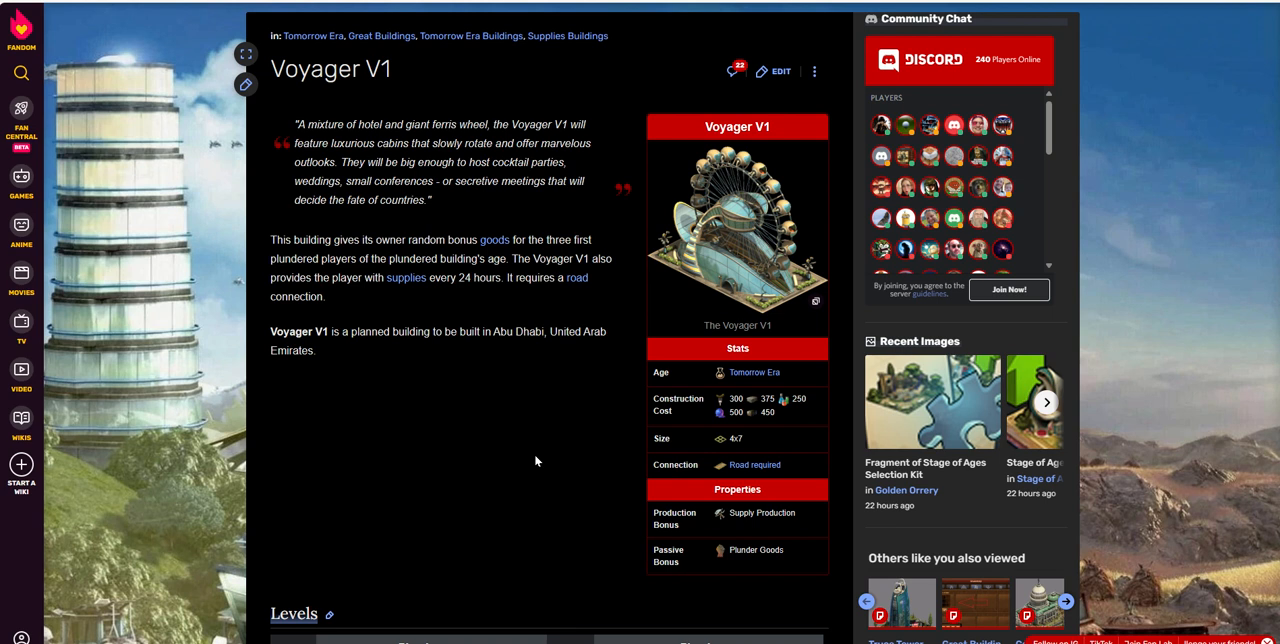
mouse_move(520, 428)
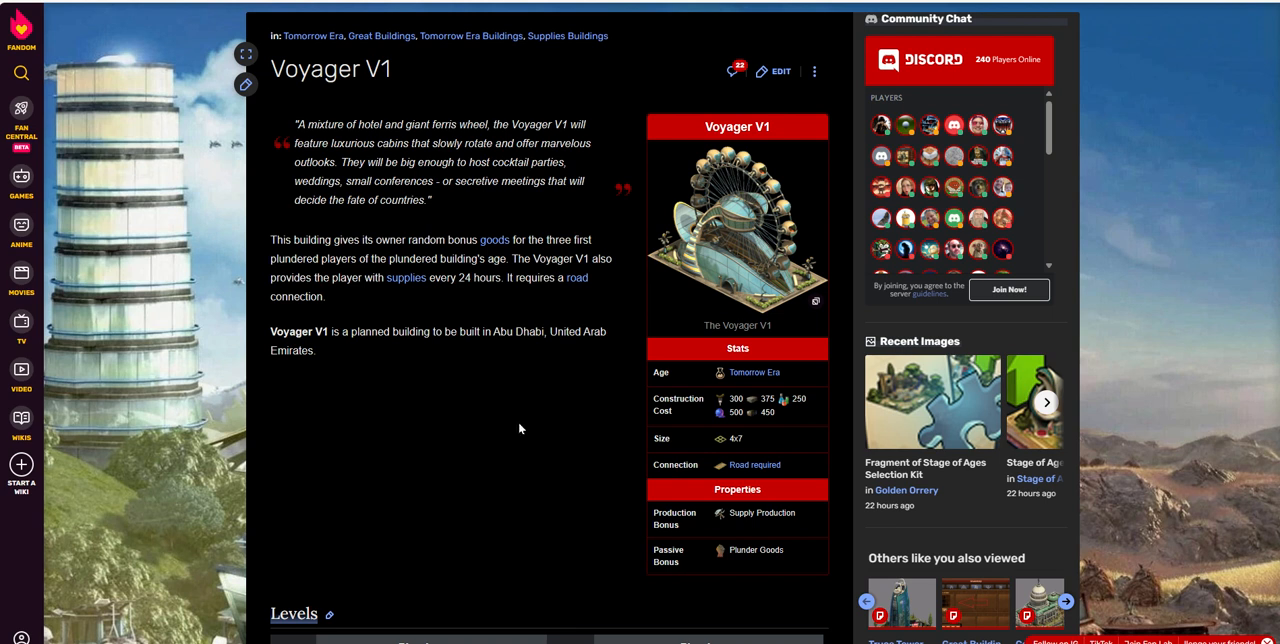
mouse_move(510, 431)
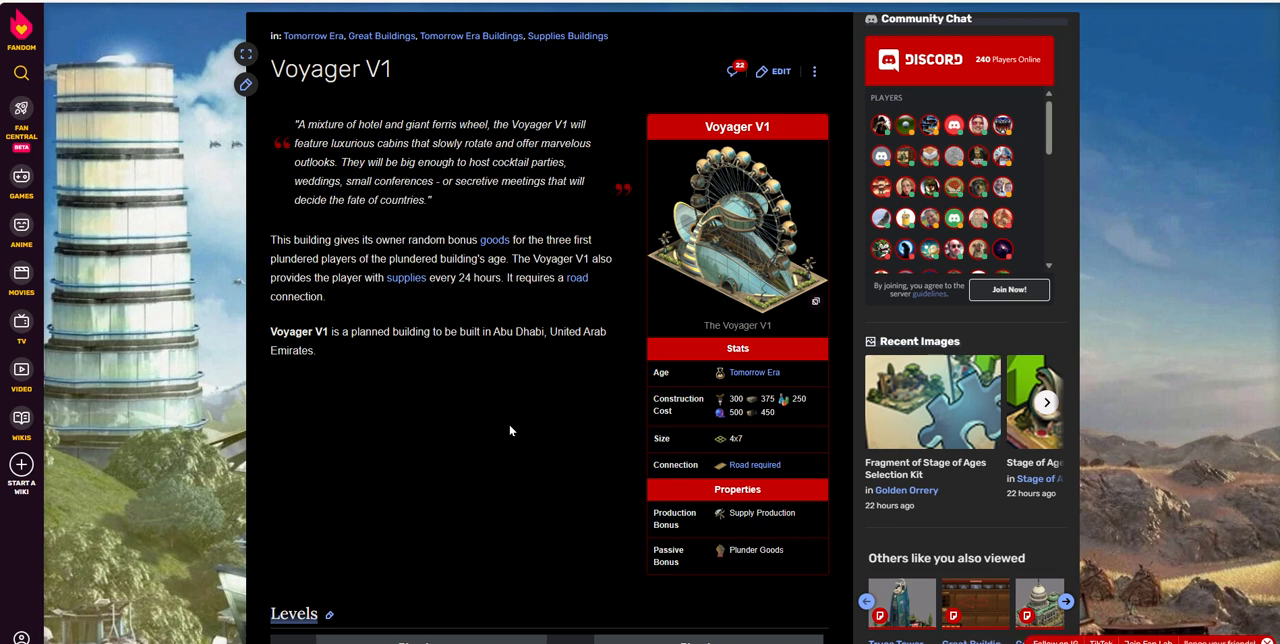
mouse_move(454, 446)
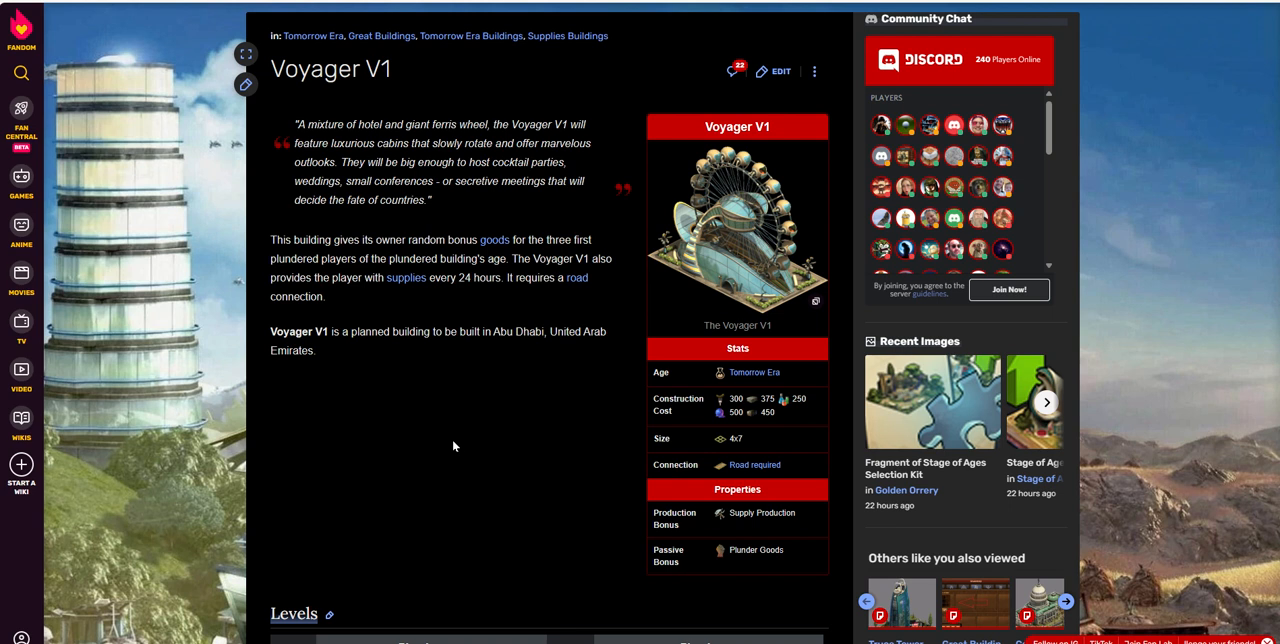
mouse_move(490, 444)
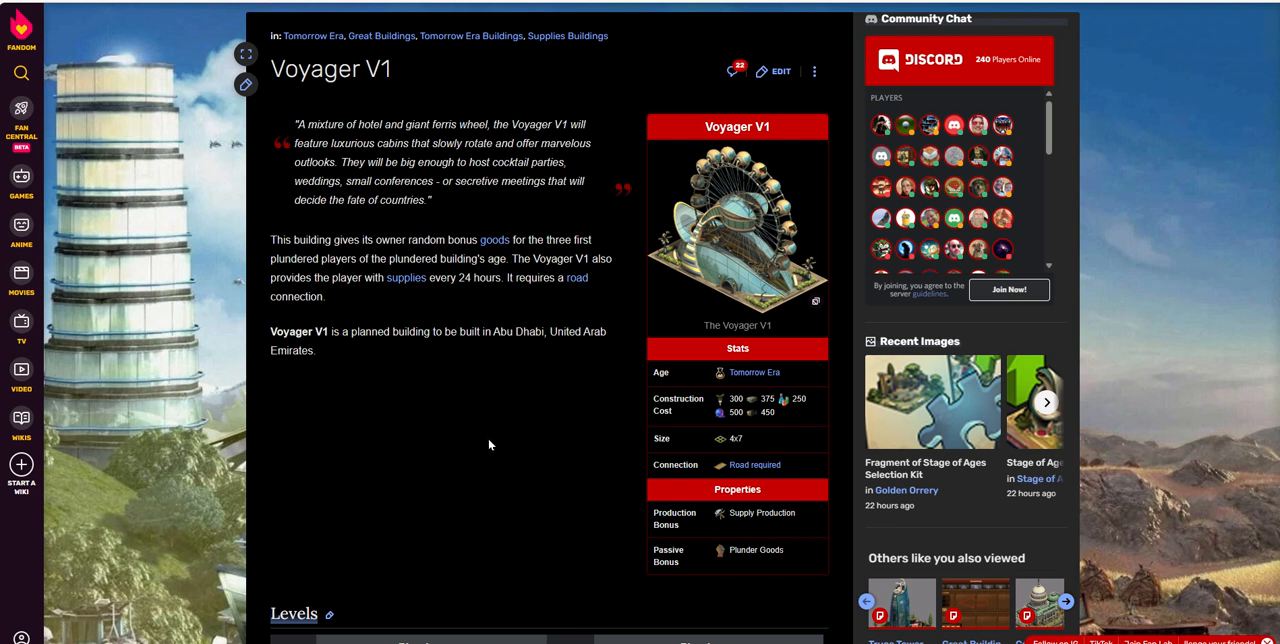
mouse_move(505, 443)
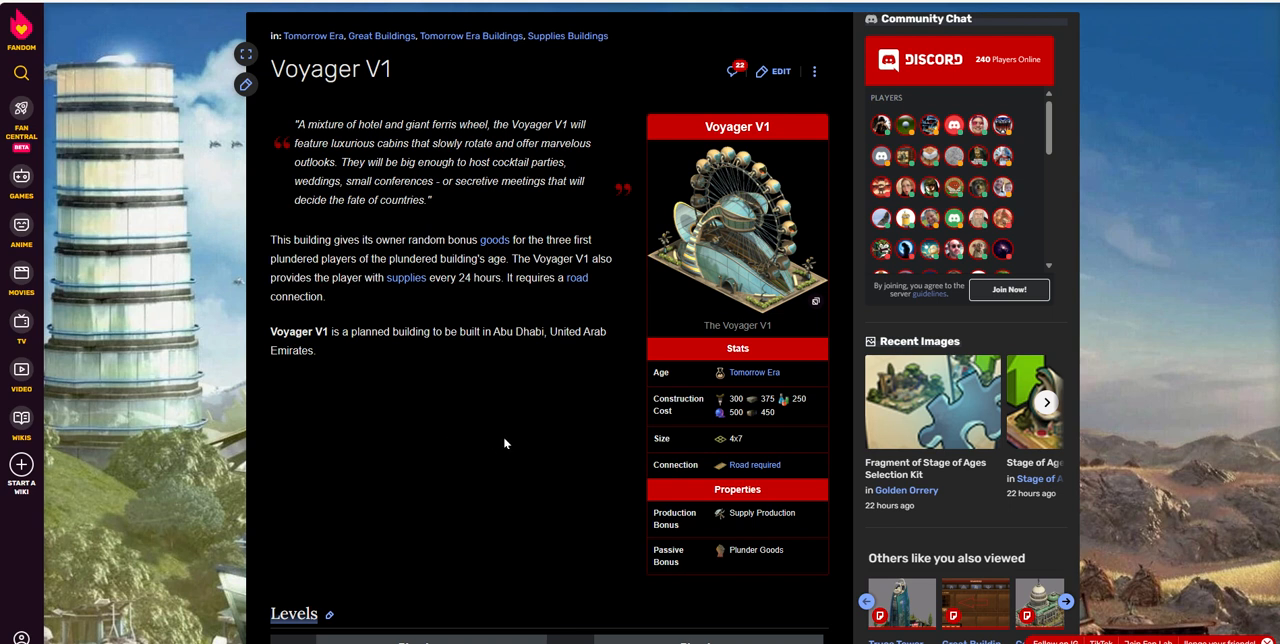